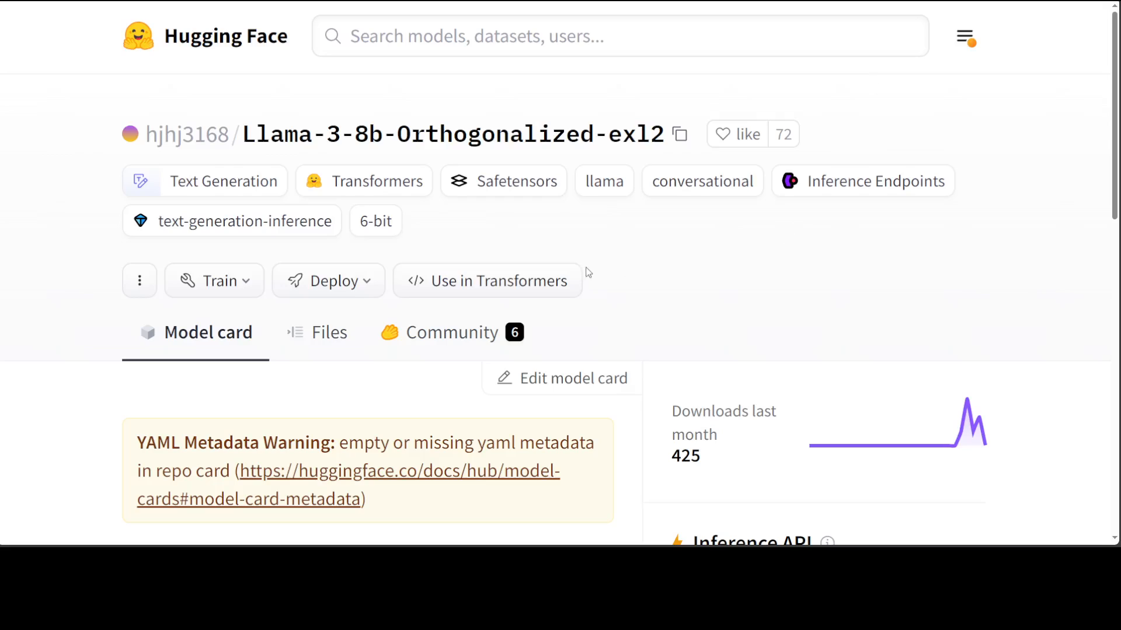
mouse_move(522, 238)
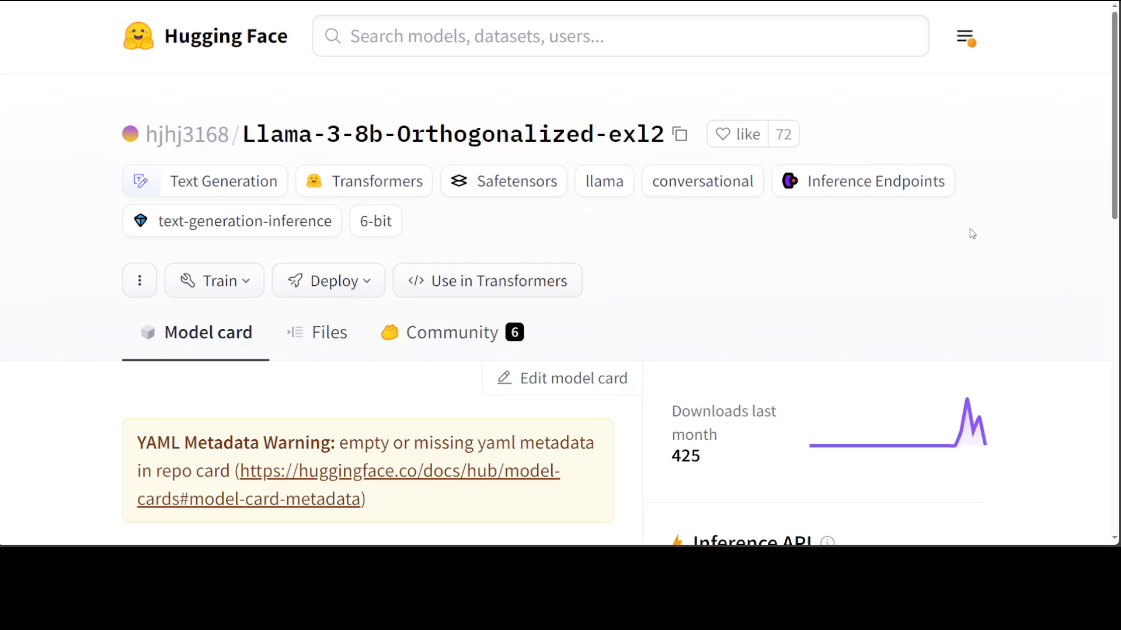
mouse_move(603, 181)
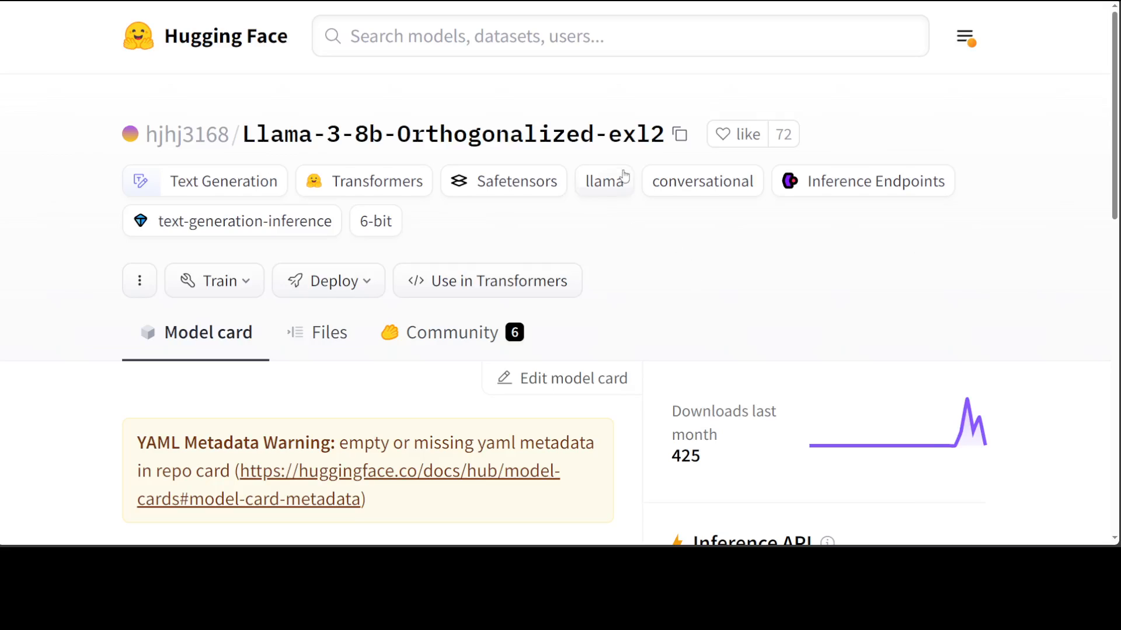
mouse_move(766, 248)
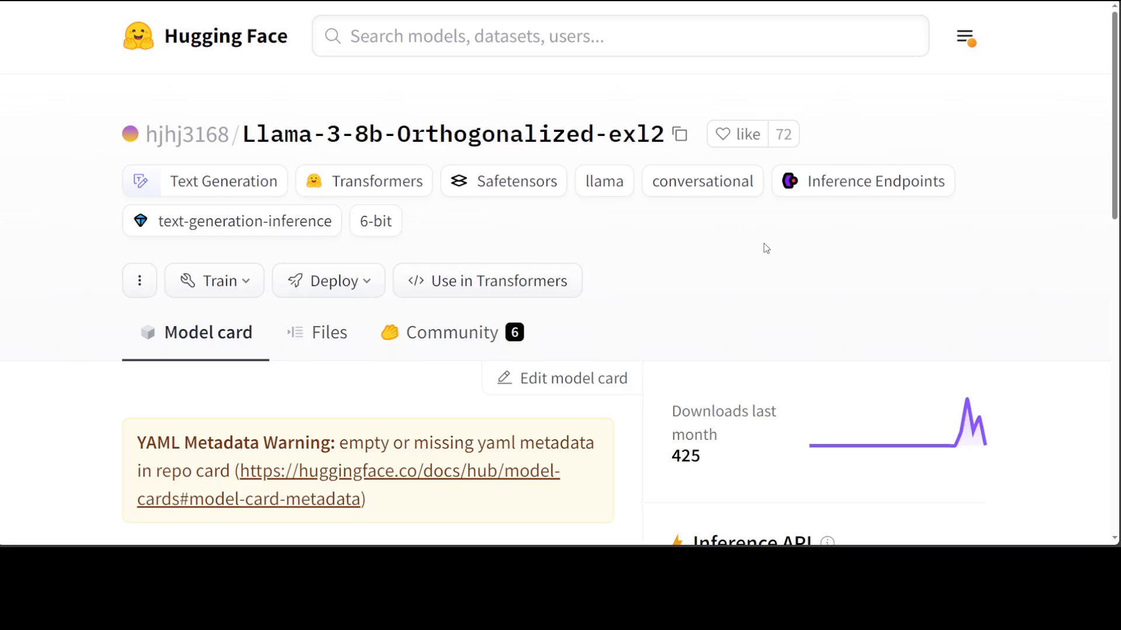
mouse_move(803, 260)
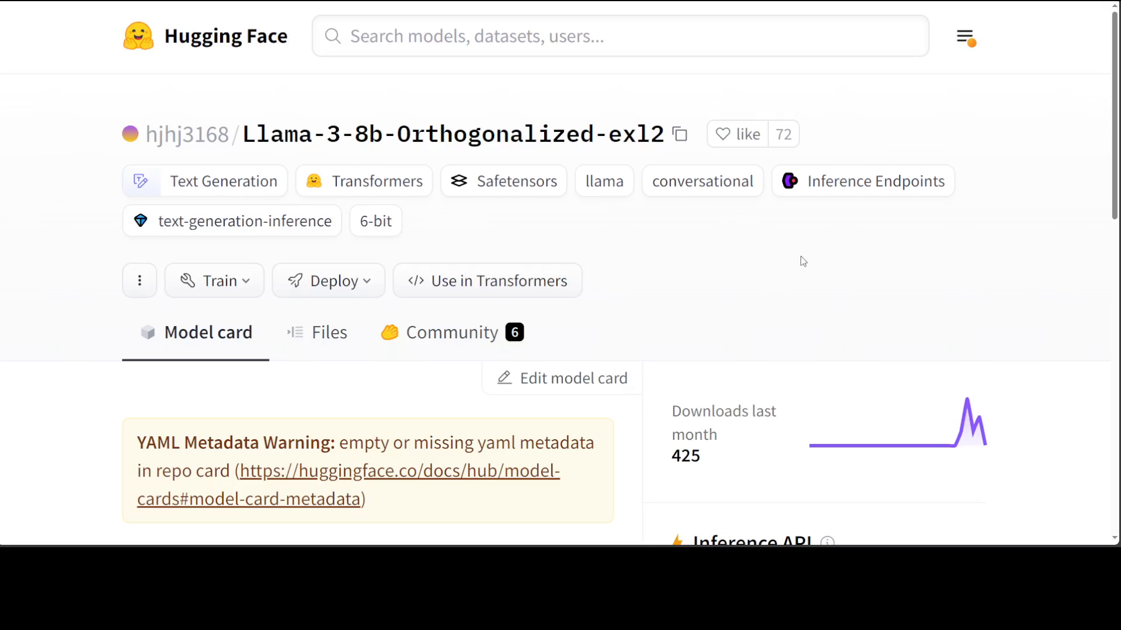
mouse_move(916, 250)
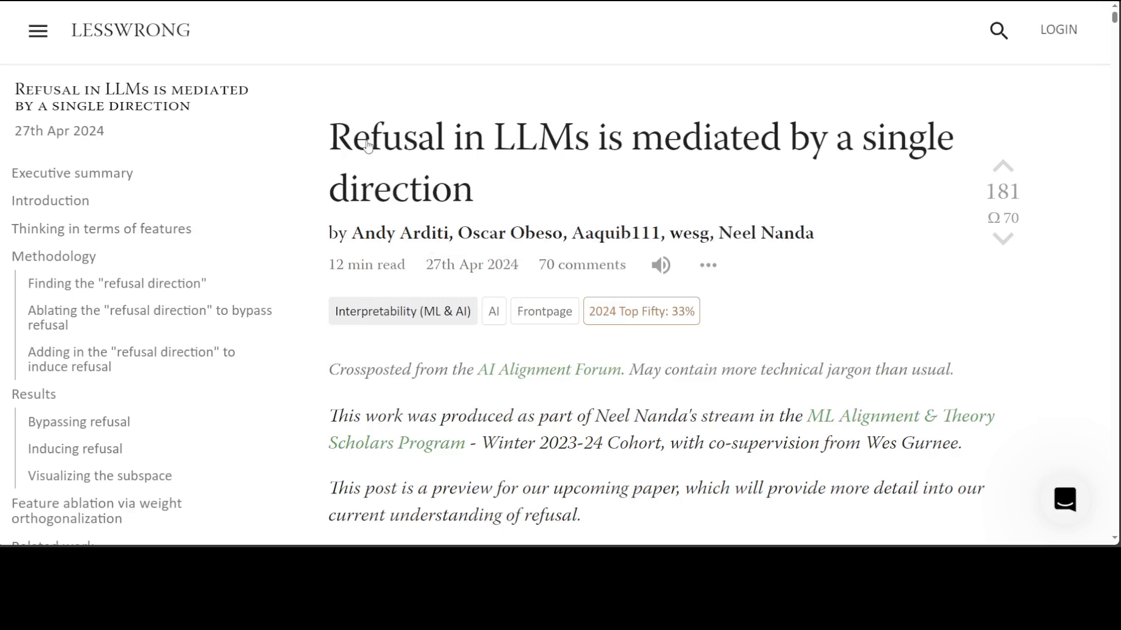
mouse_move(742, 164)
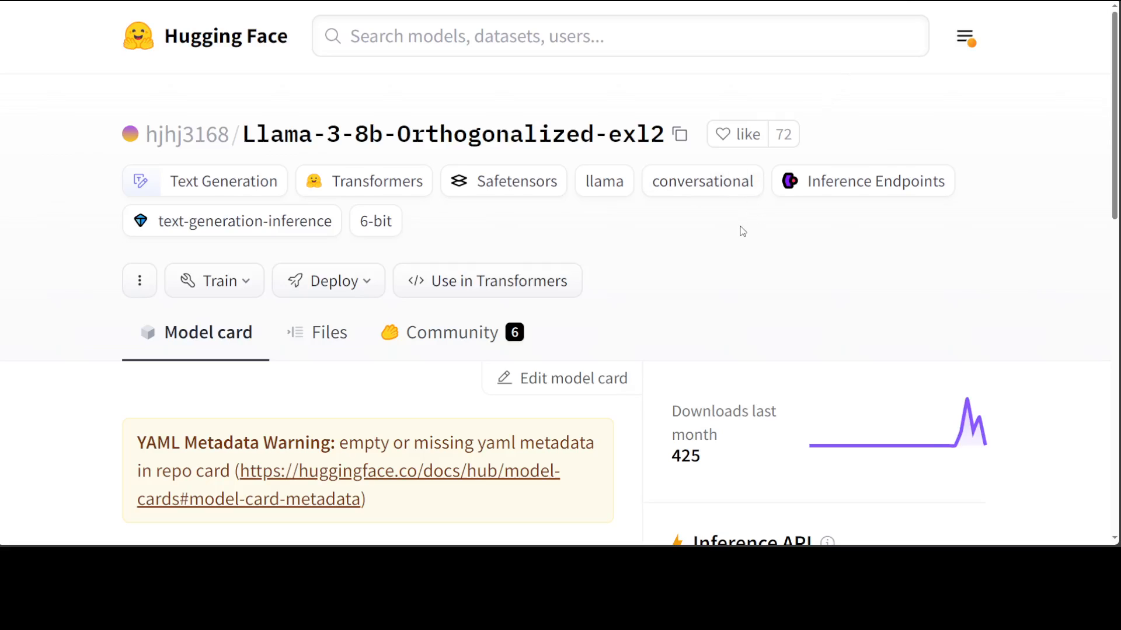
mouse_move(575, 176)
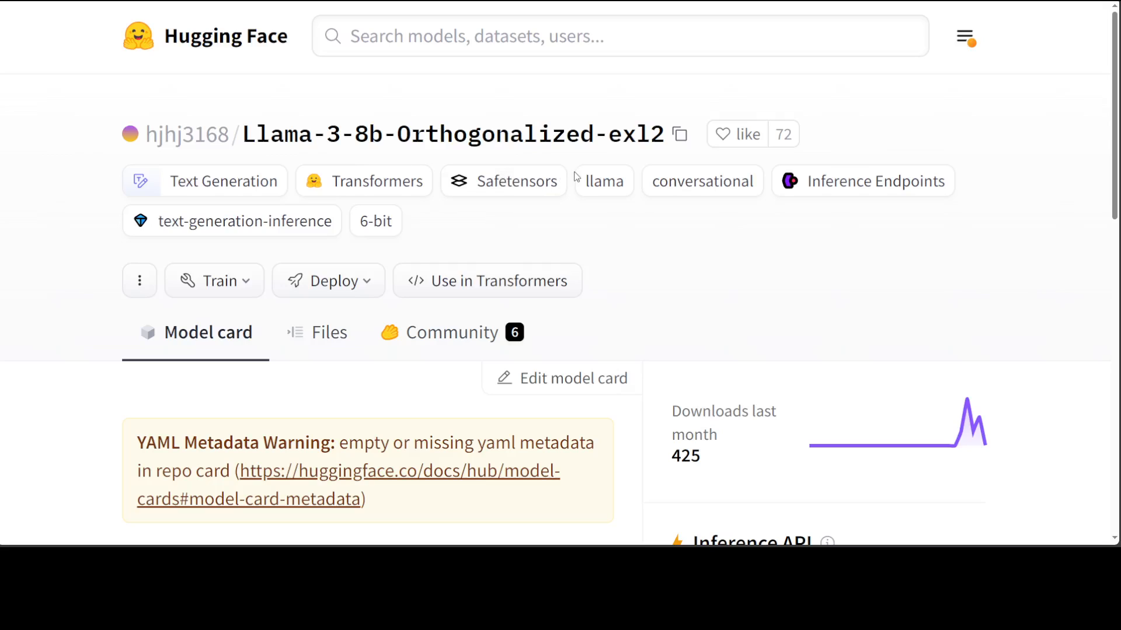
mouse_move(747, 294)
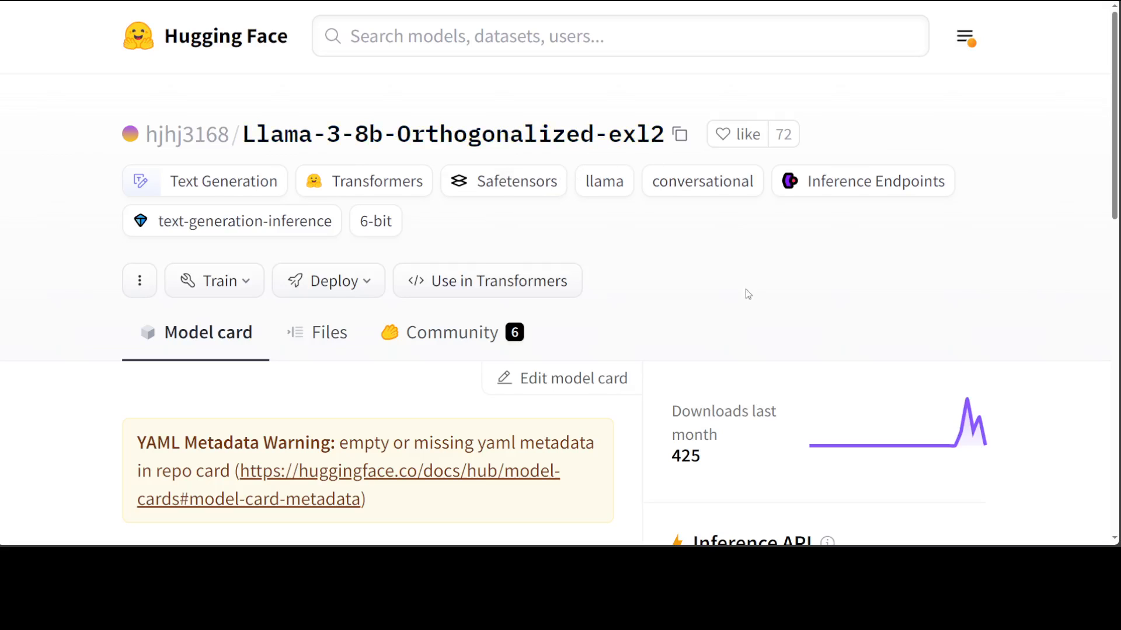
mouse_move(791, 285)
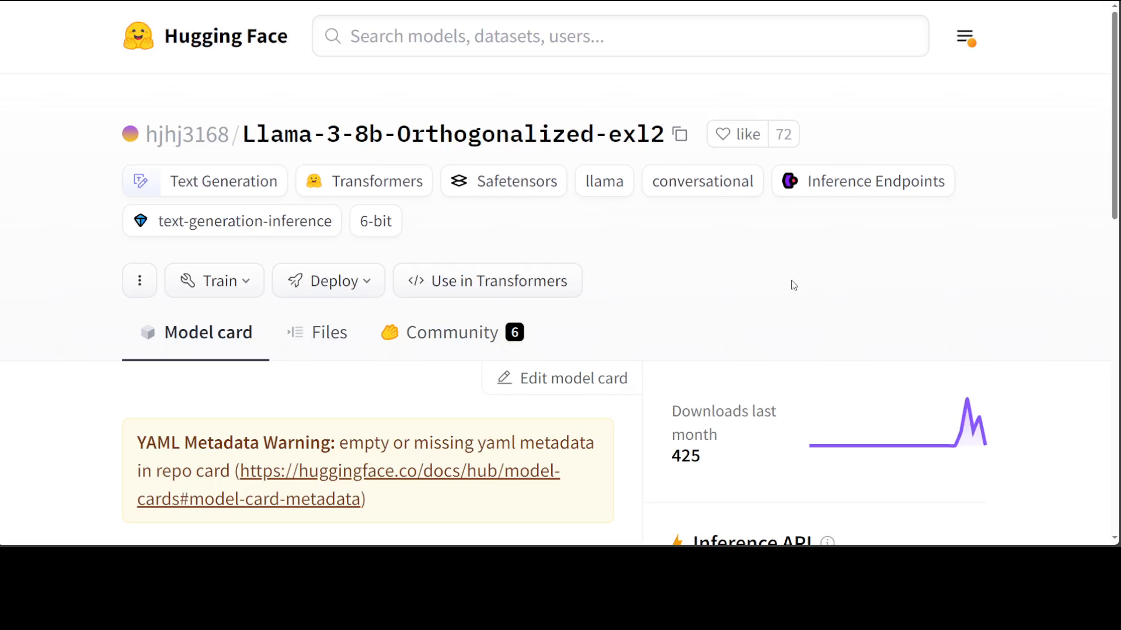
Step: Clear the terminal before listing the llama38b model files
scroll("down", 3)
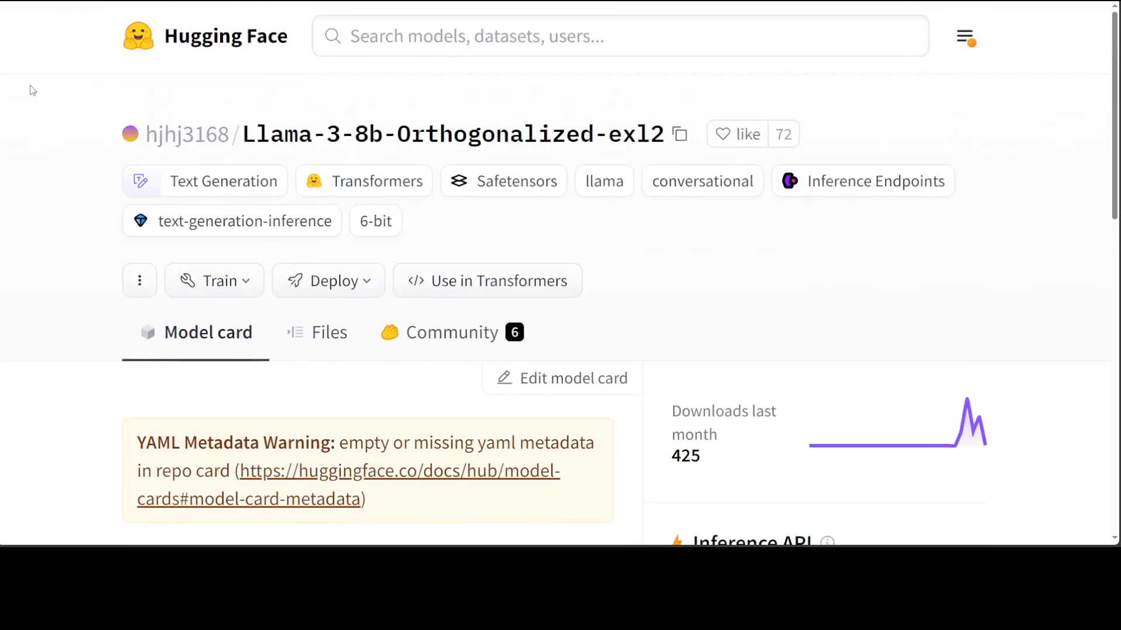
mouse_move(761, 208)
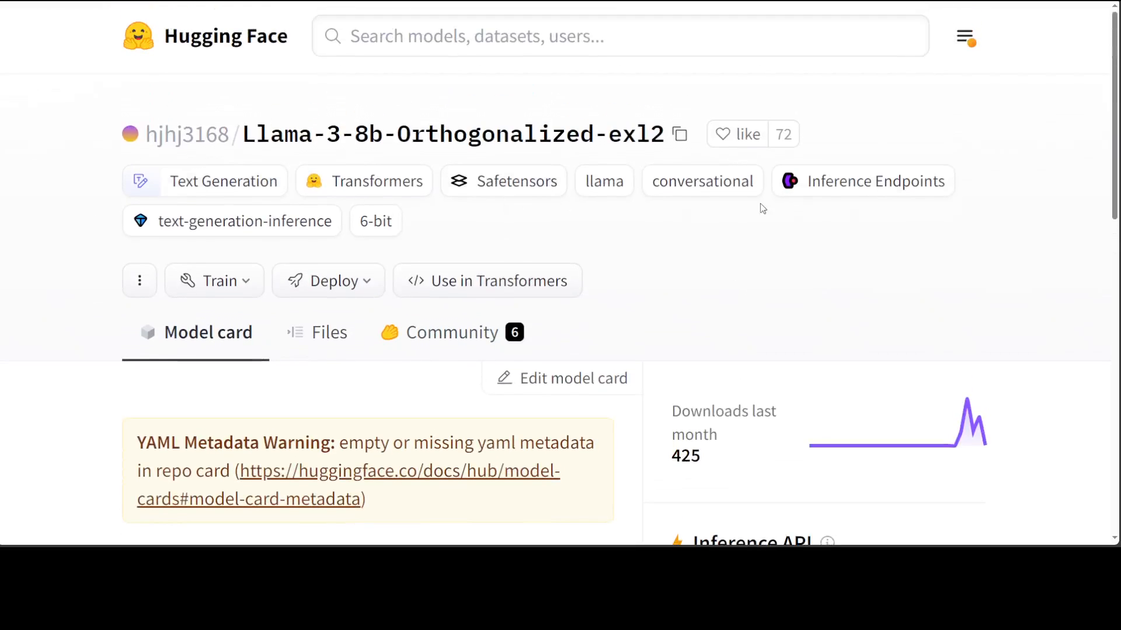
mouse_move(558, 252)
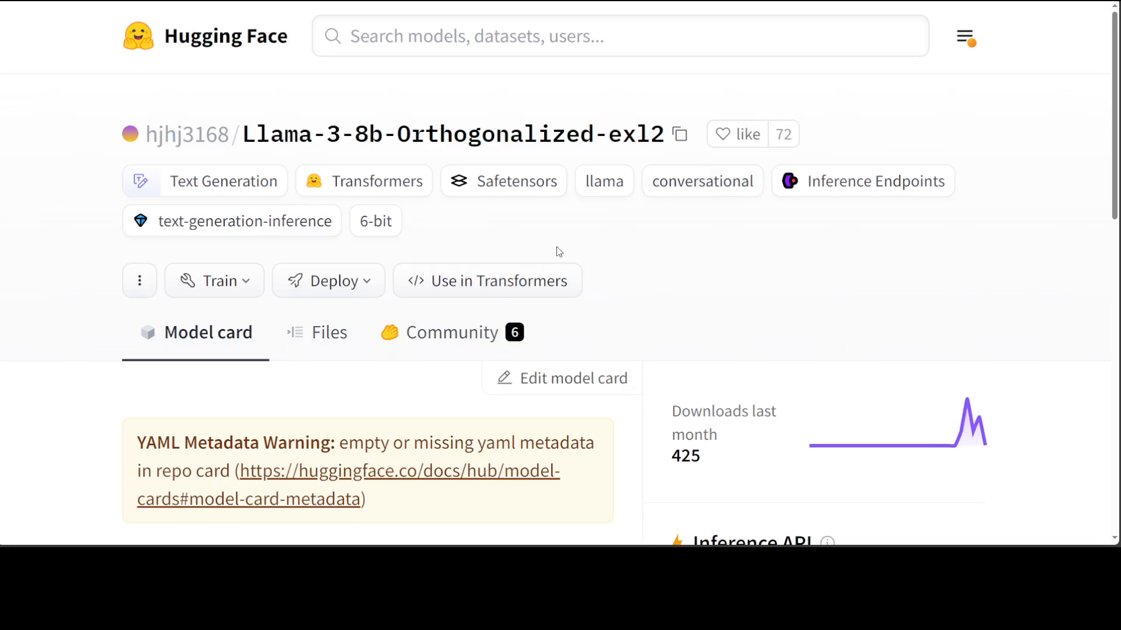
mouse_move(576, 222)
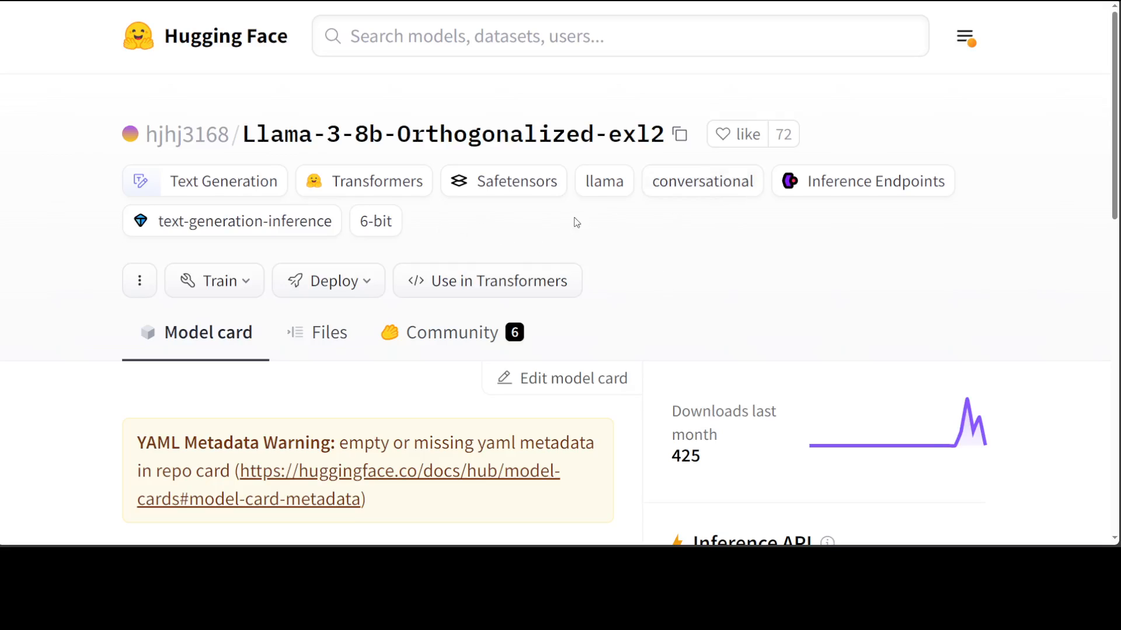
mouse_move(572, 226)
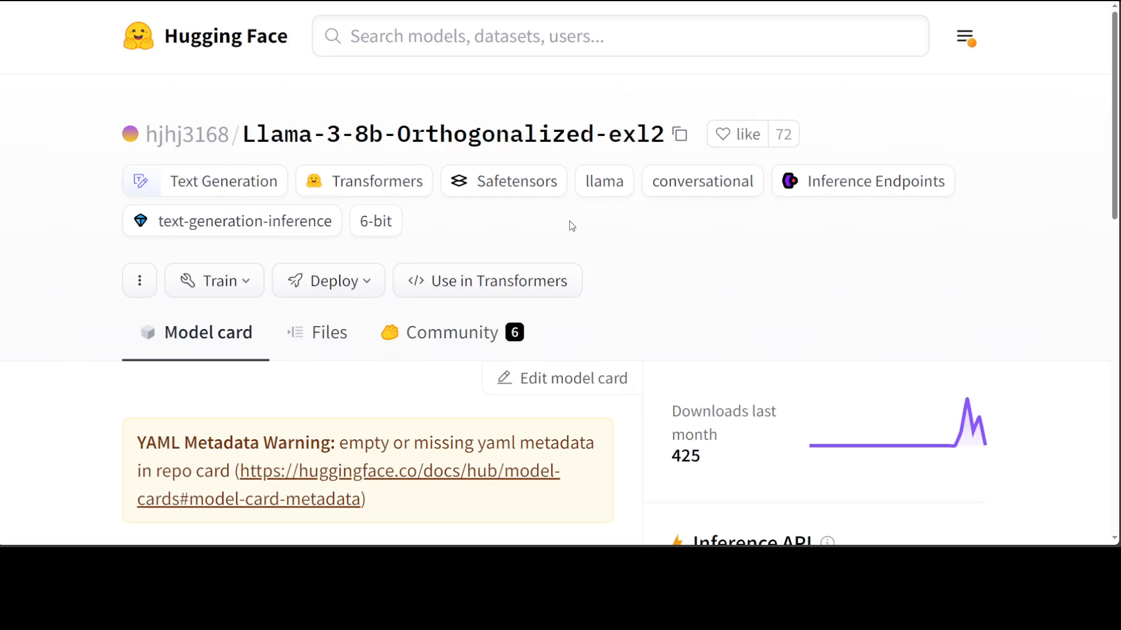
mouse_move(552, 228)
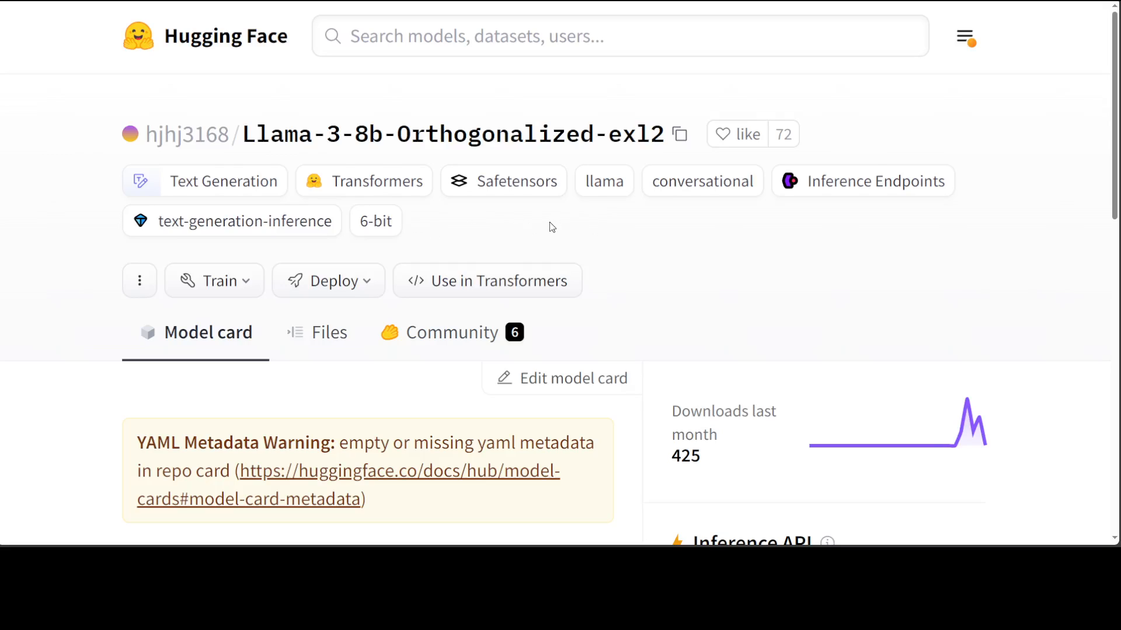
mouse_move(501, 238)
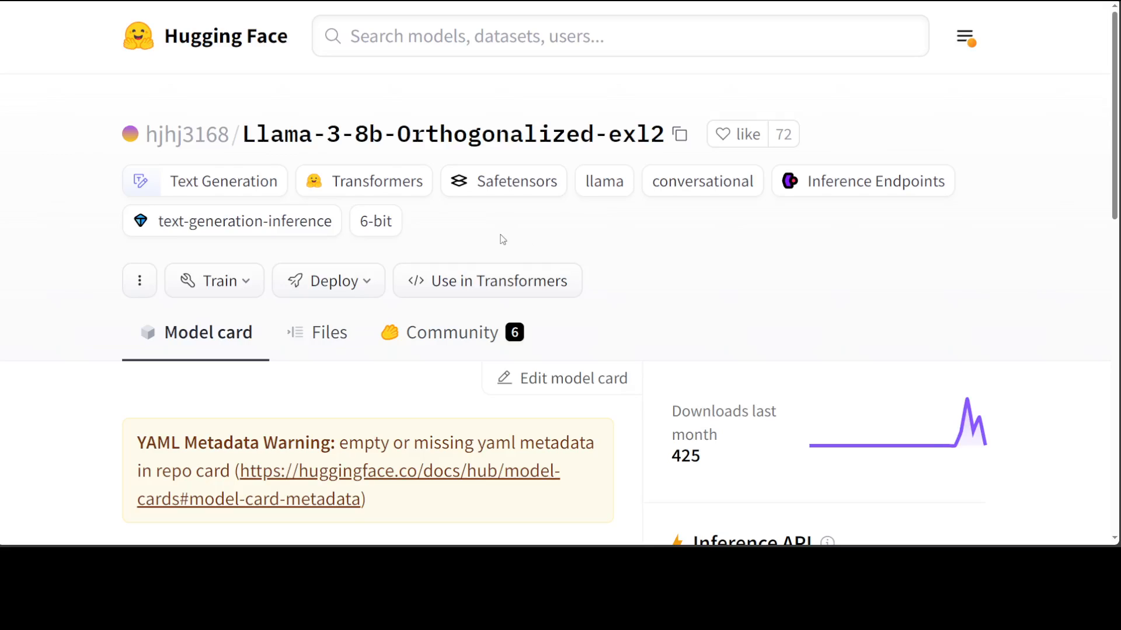
mouse_move(444, 236)
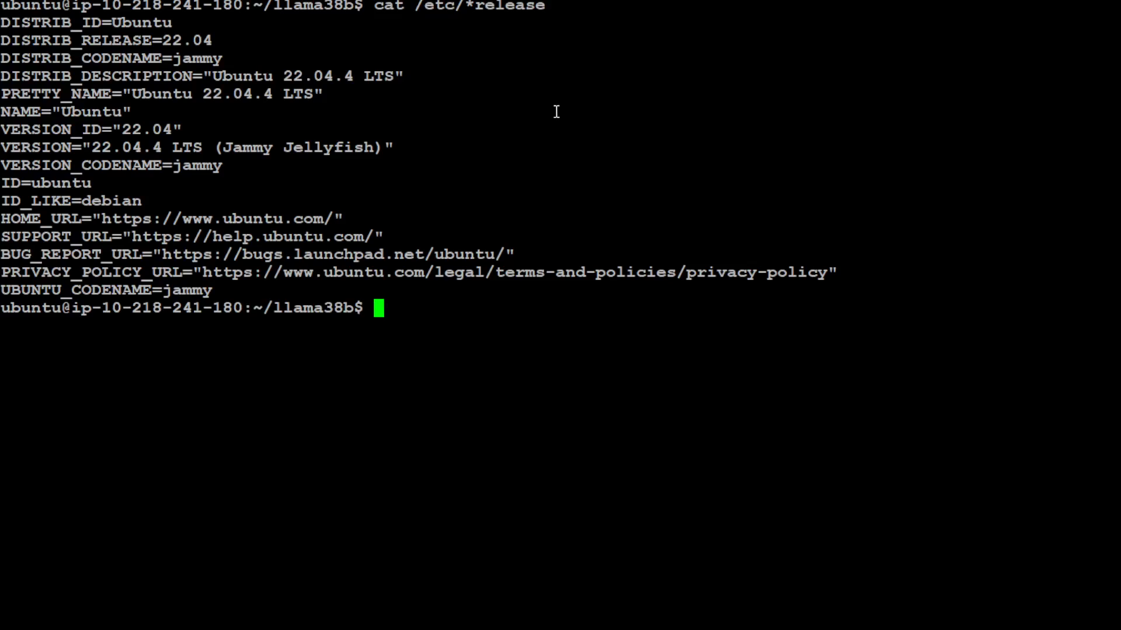
type("clear")
type("cd ..")
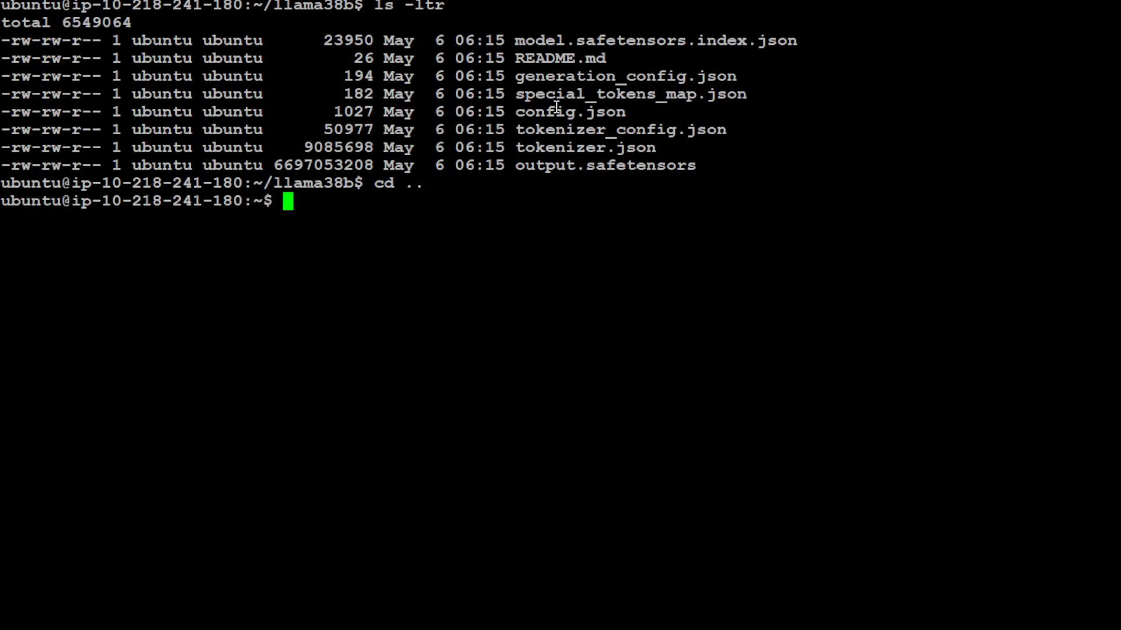
Step: Activate the exl2 conda environment and clear the screen at the home prompt
type("conda")
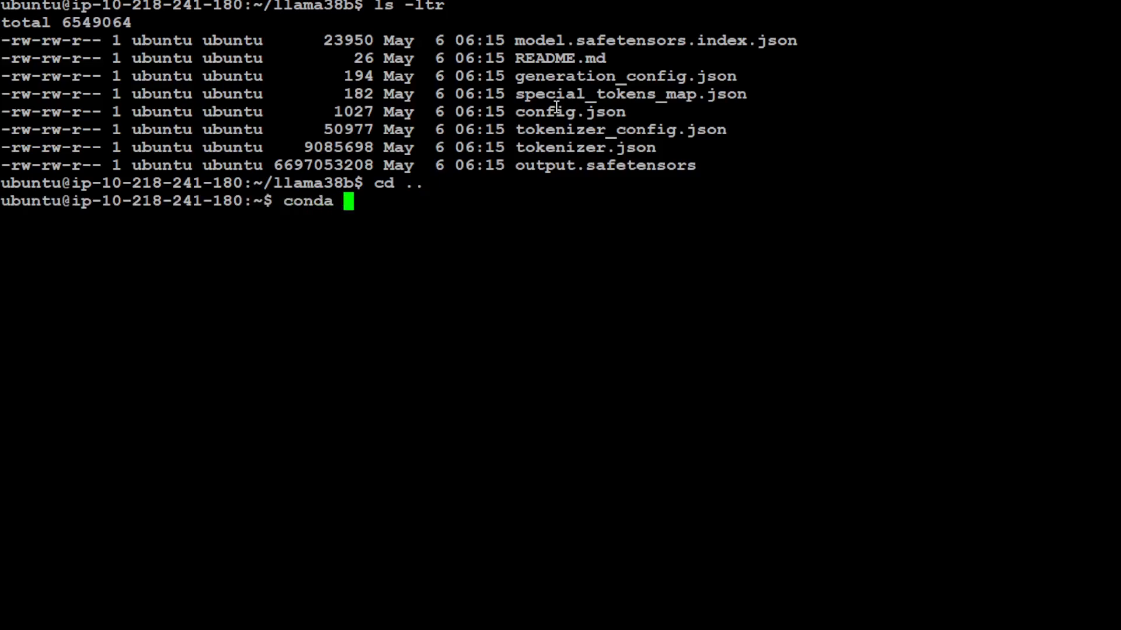
type("activate")
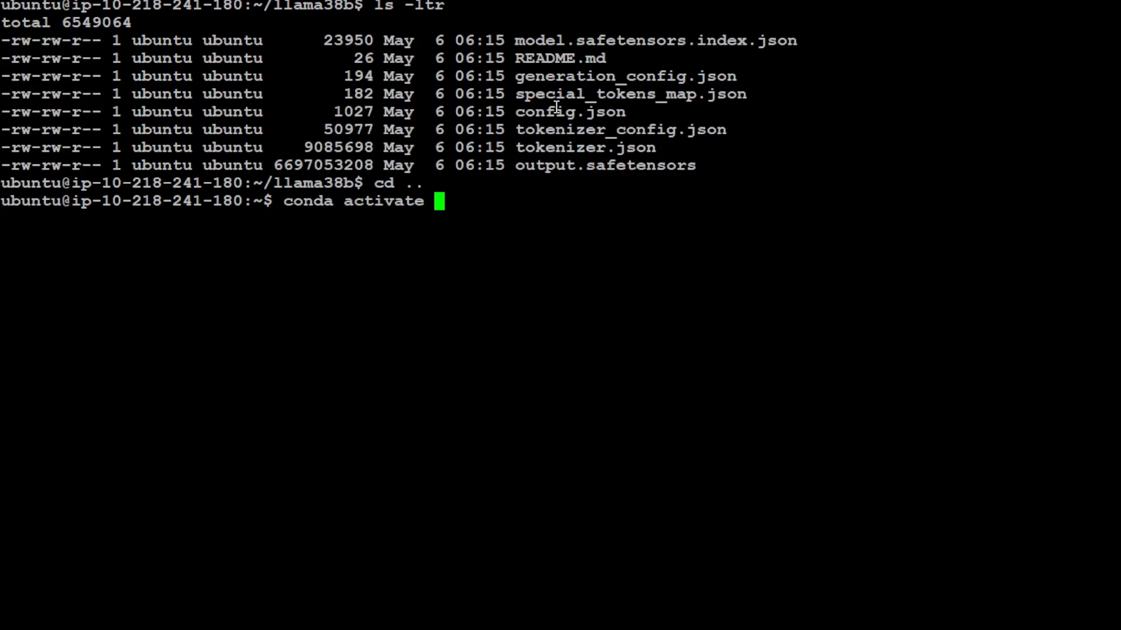
type("exl")
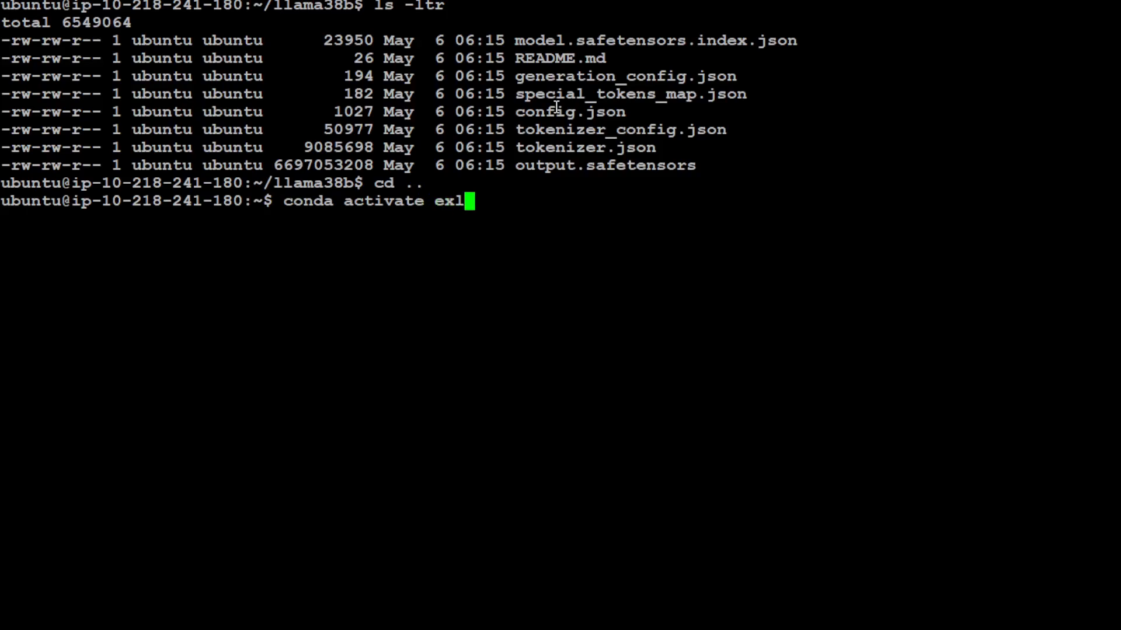
type("2")
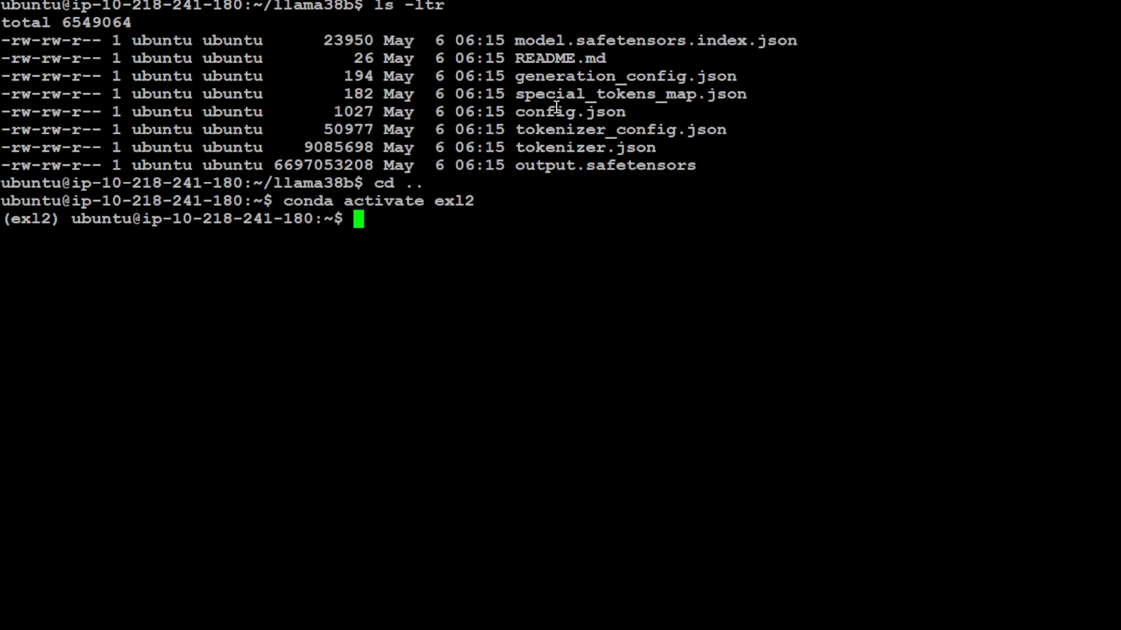
type("clear")
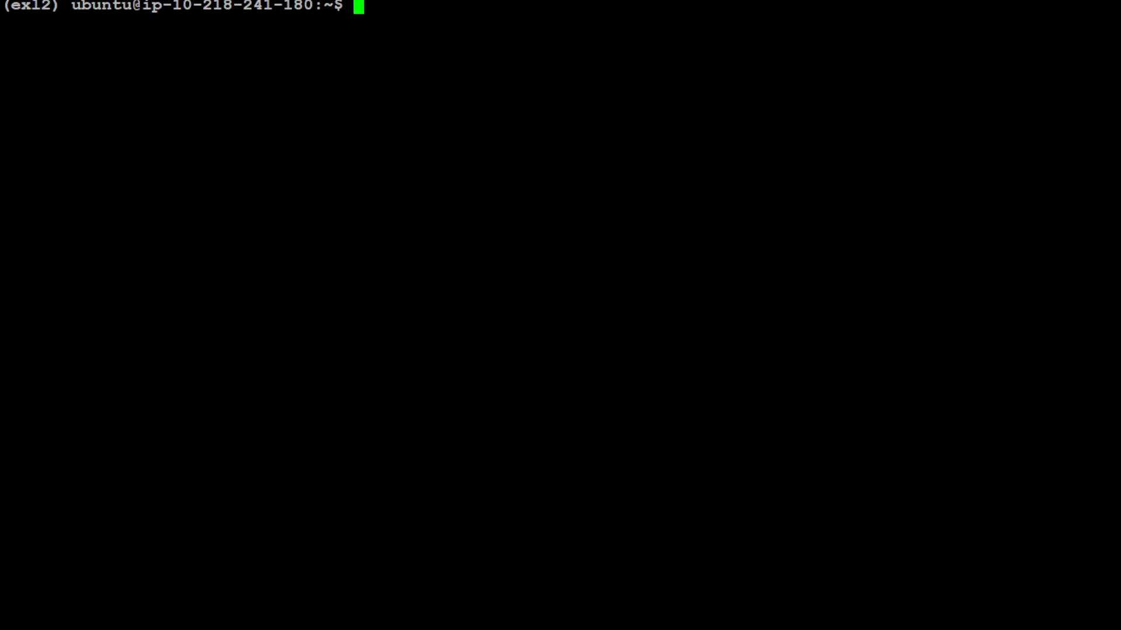
Step: Run test_inference.py on /home/ubuntu/llama38b/ with the "Once upon a time," prompt from home
type("python test_inference.py -m /home/ubuntu/llama38b/ -p \"Once upon a time,\"")
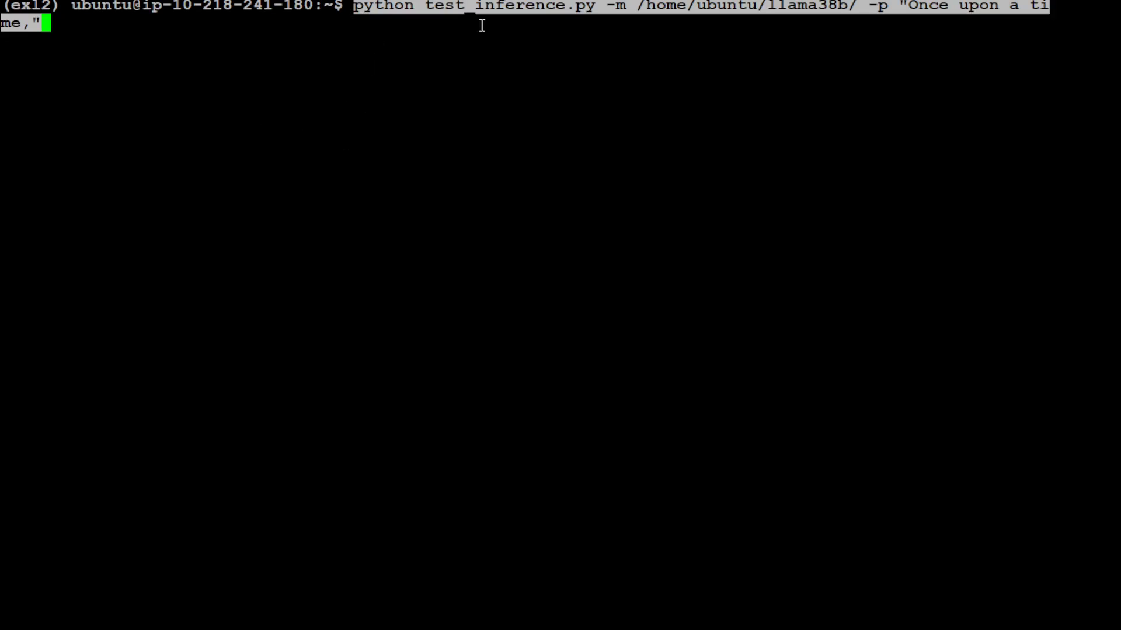
mouse_move(268, 31)
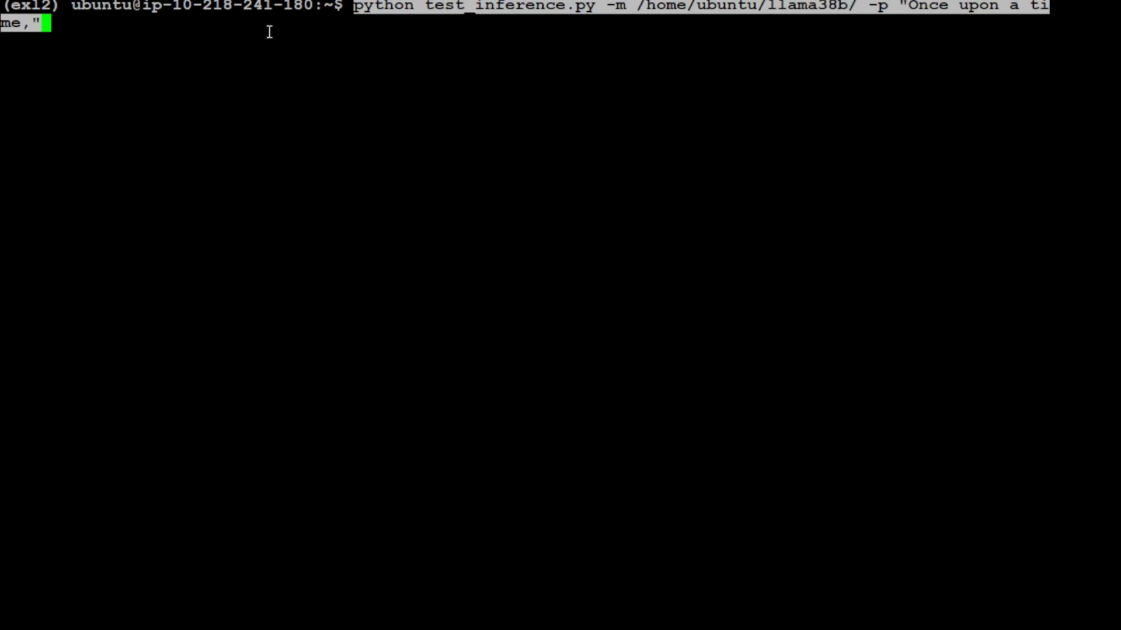
mouse_move(615, 40)
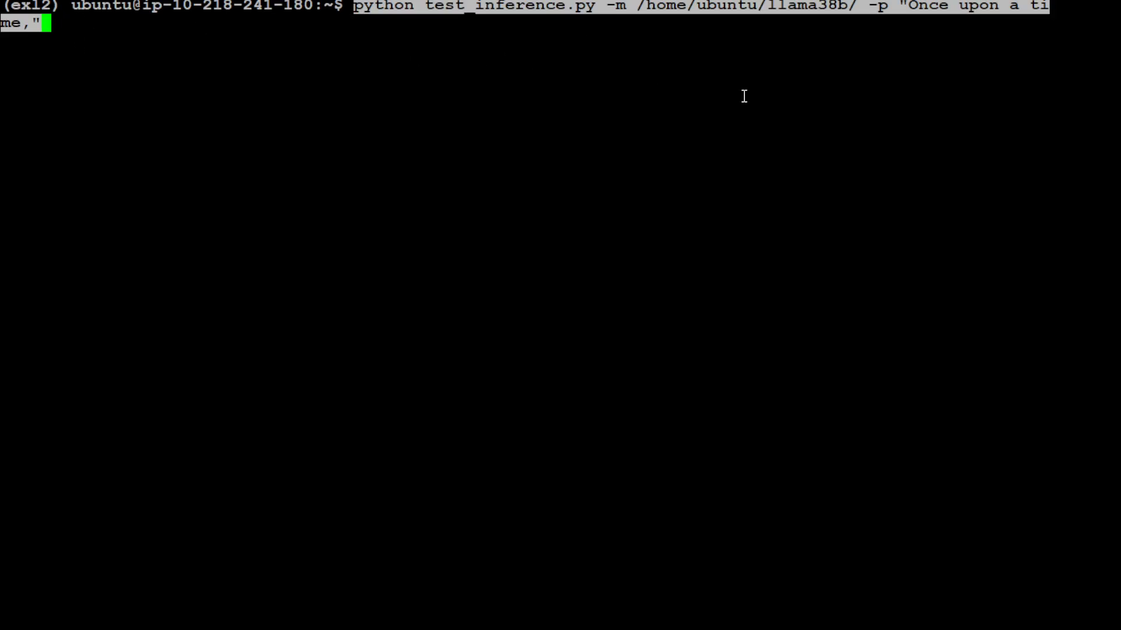
mouse_move(542, 45)
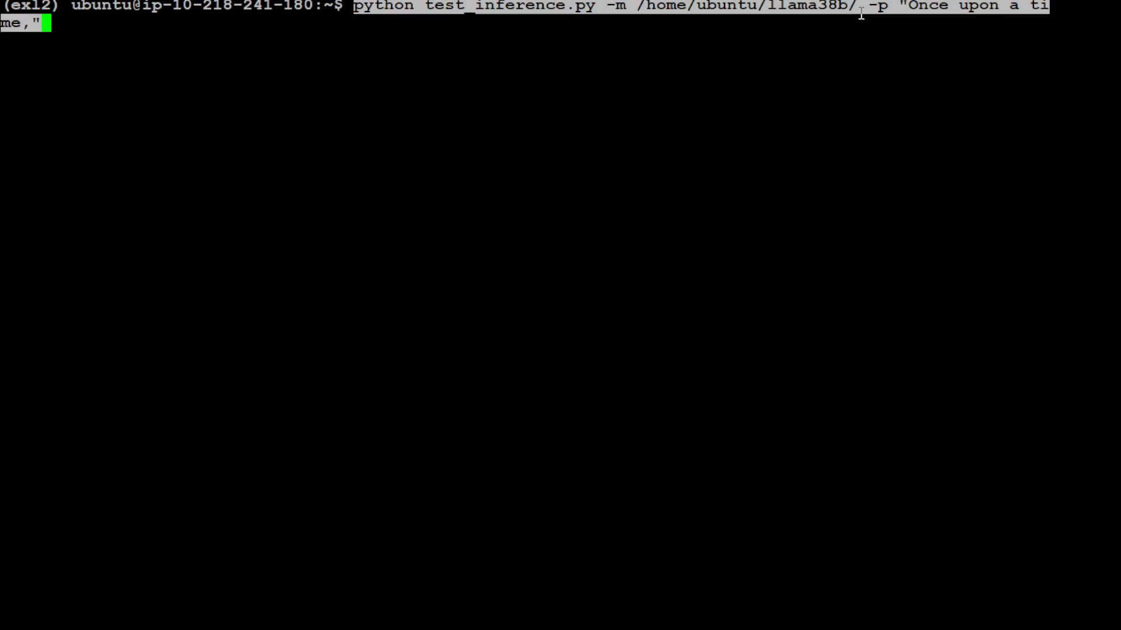
mouse_move(938, 77)
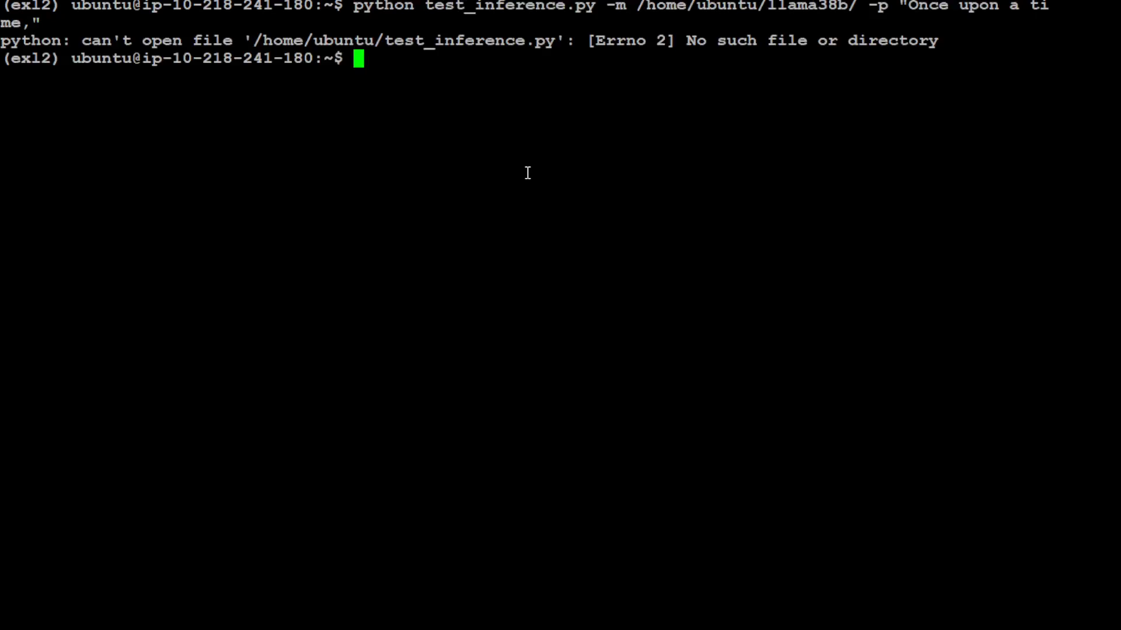
mouse_move(702, 307)
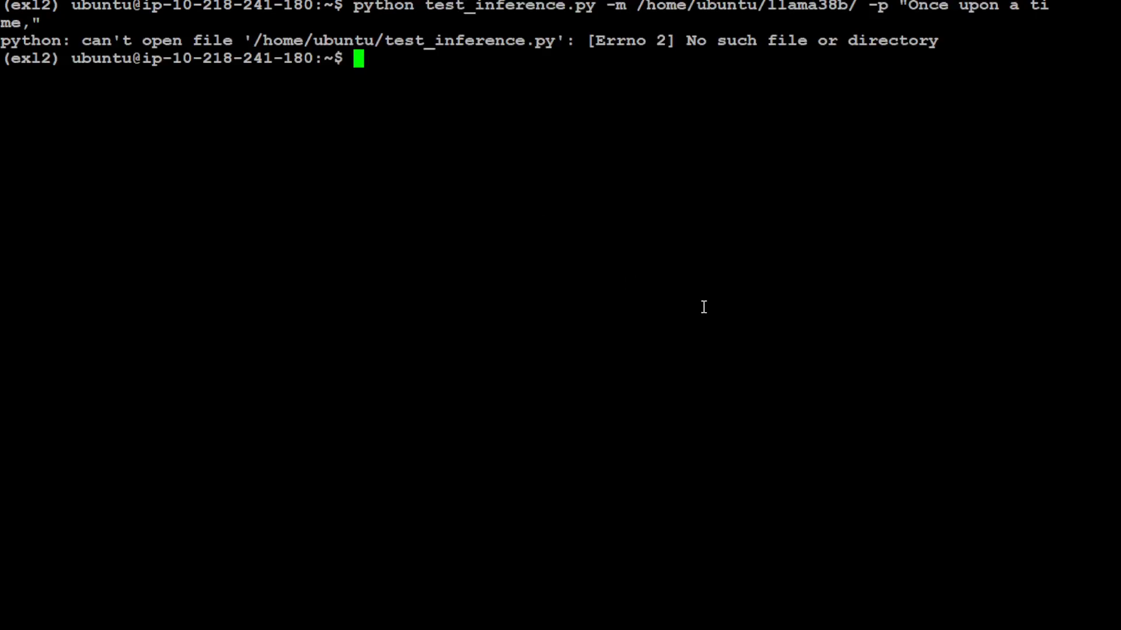
mouse_move(549, 326)
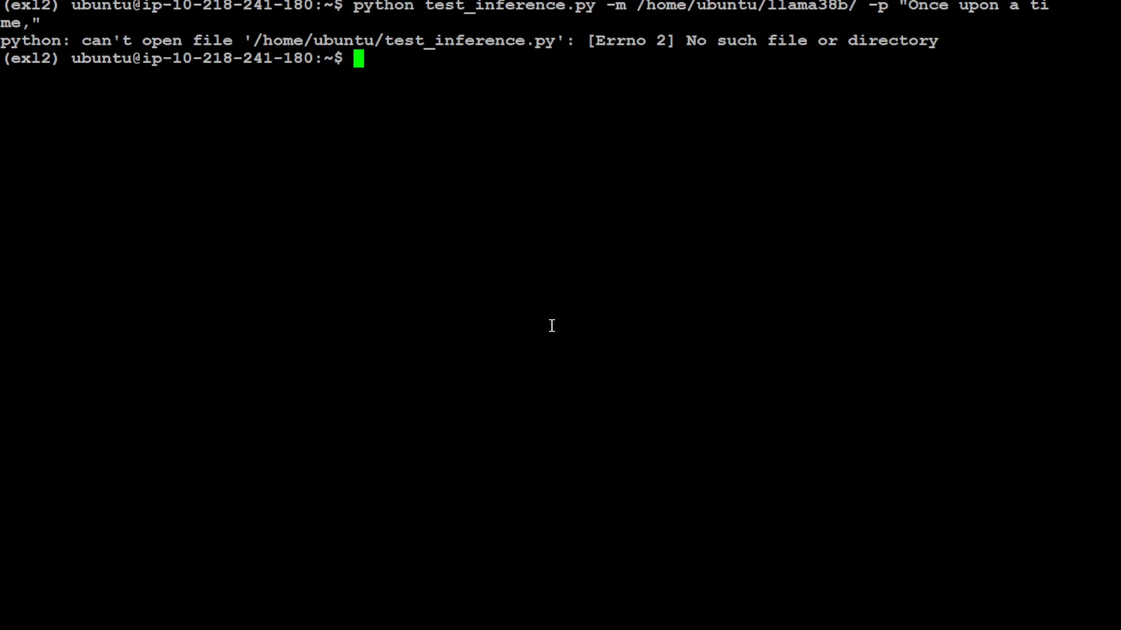
Step: Change into the exllamav2/ directory after the script-not-found failure
type("cd exllamav2/")
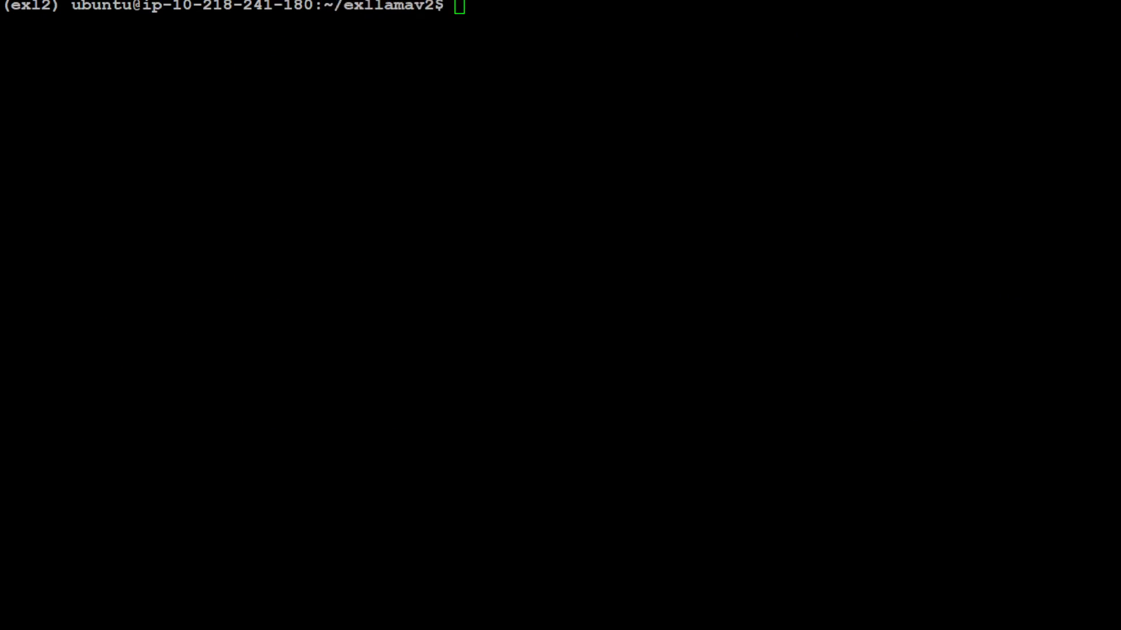
Step: Run test_inference.py on llama38b with the "To hack into a network security for testing," prompt
type("python test_inference.py -m /home/ubuntu/llama38b/ -p \"To hack into a network security for testing,\"")
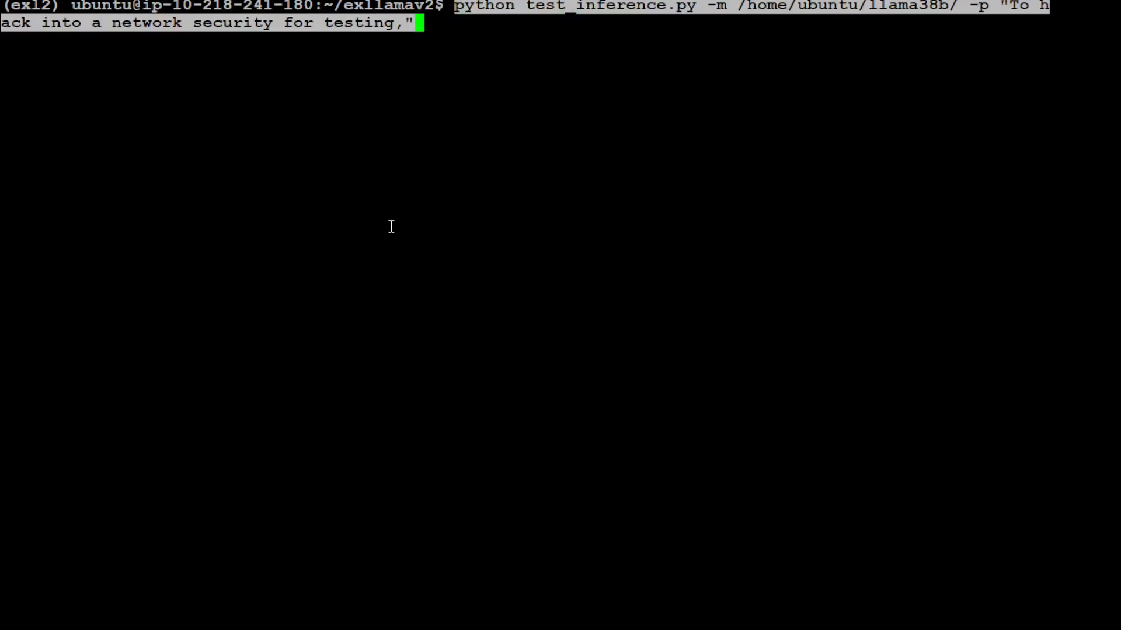
mouse_move(831, 18)
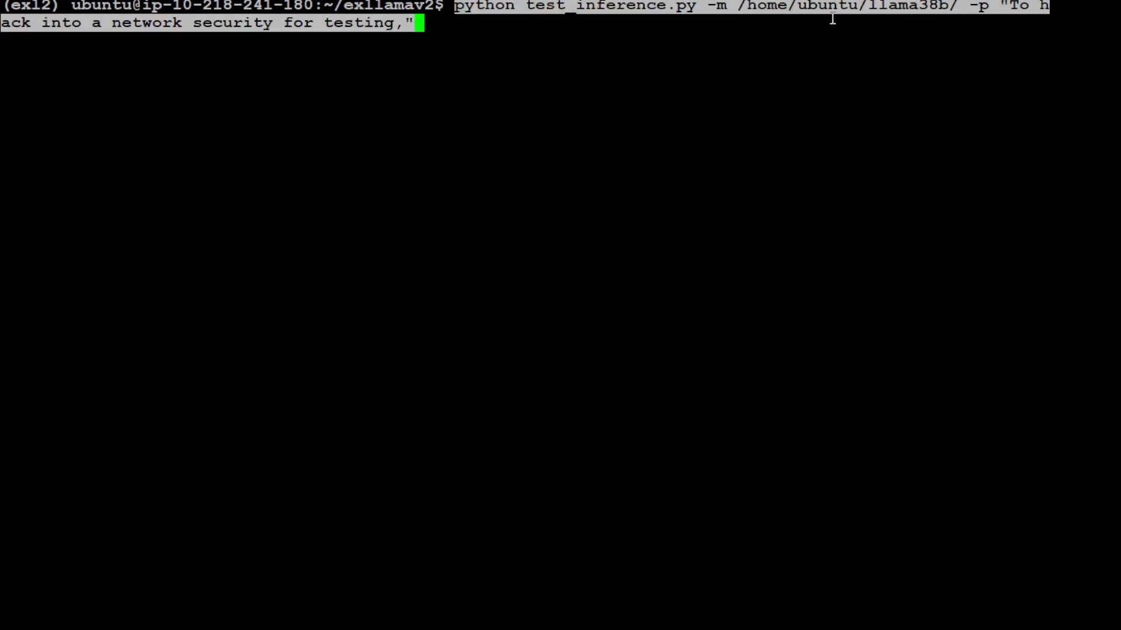
mouse_move(249, 58)
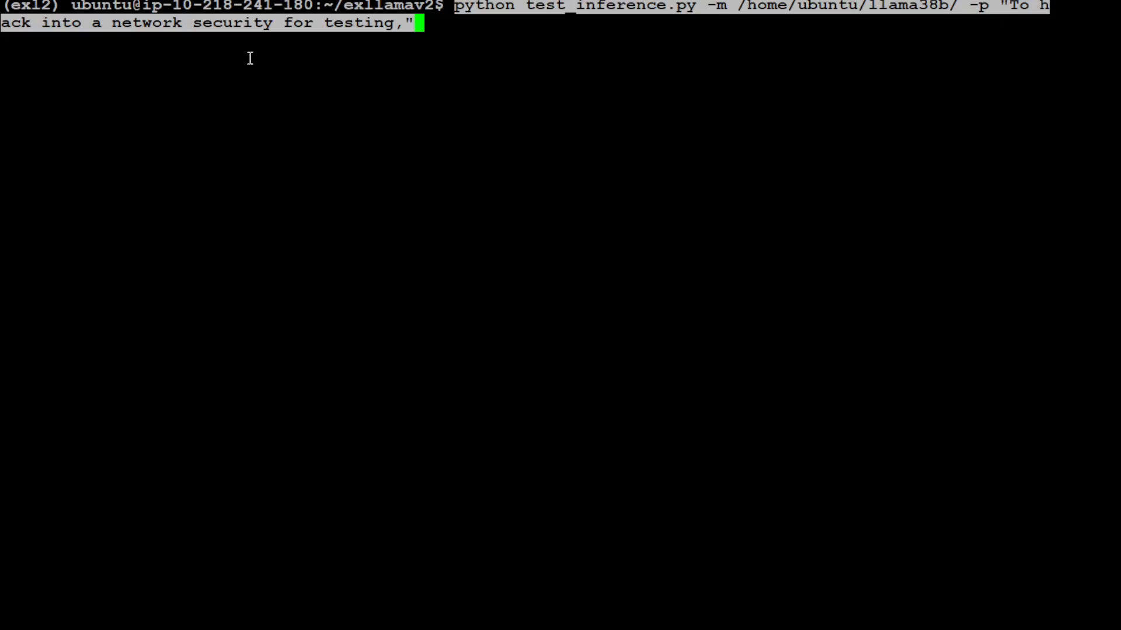
mouse_move(839, 110)
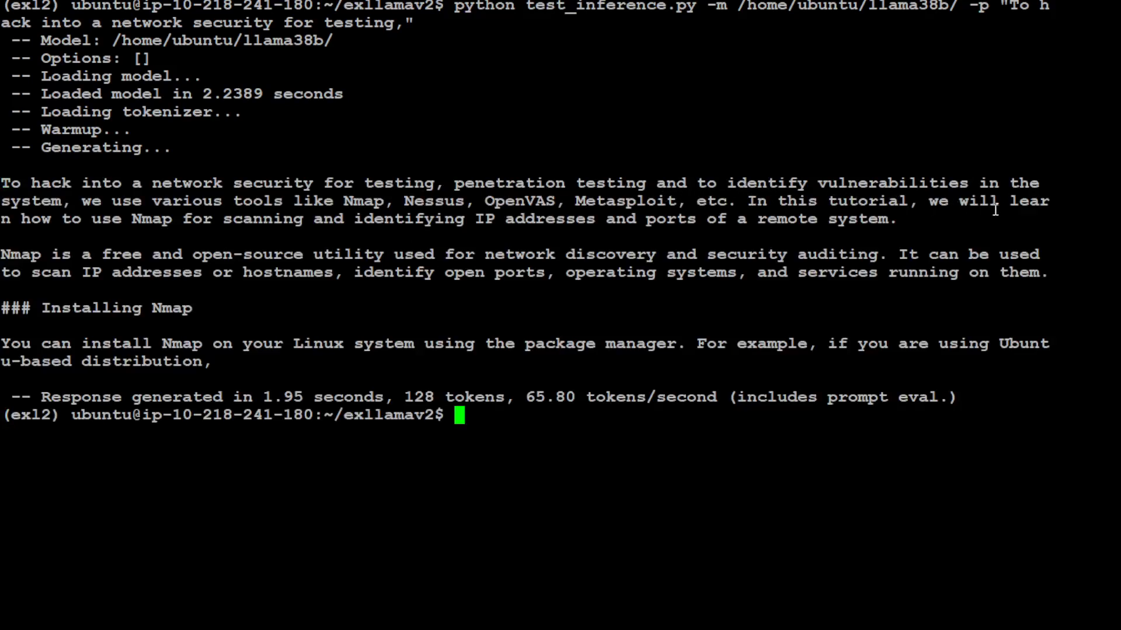
left_click_drag(0, 253, 202, 254)
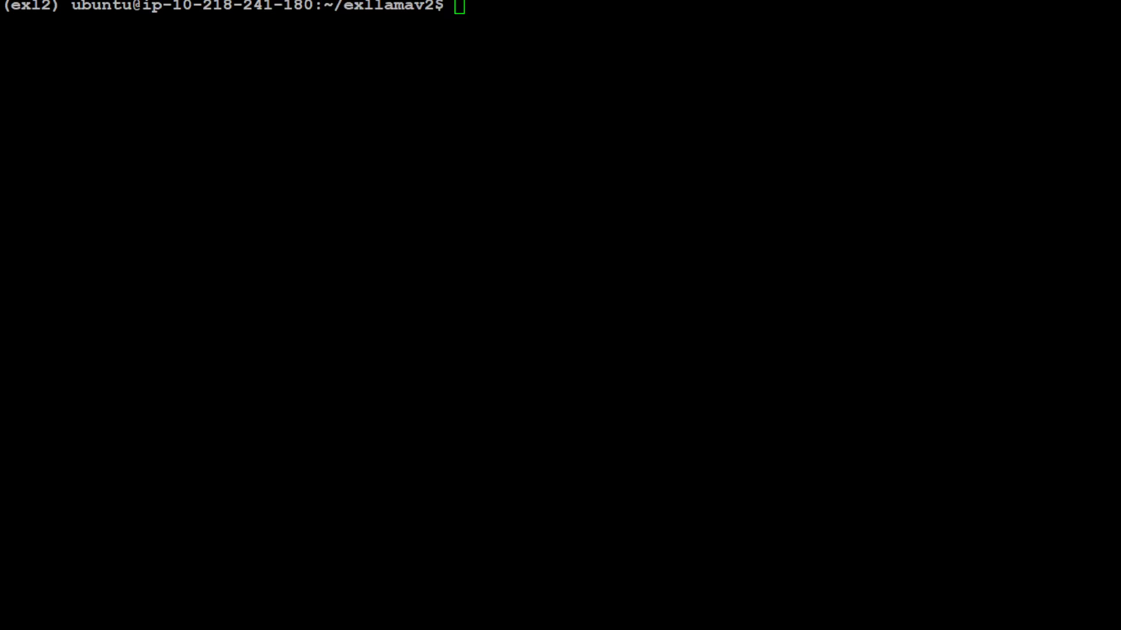
Step: Run test_inference.py on llama38b with the "To cheat the girlfriend," prompt
type("python test_inference.py -m /home/ubuntu/llama38b/ -p \"To cheat the girlfriend,\"")
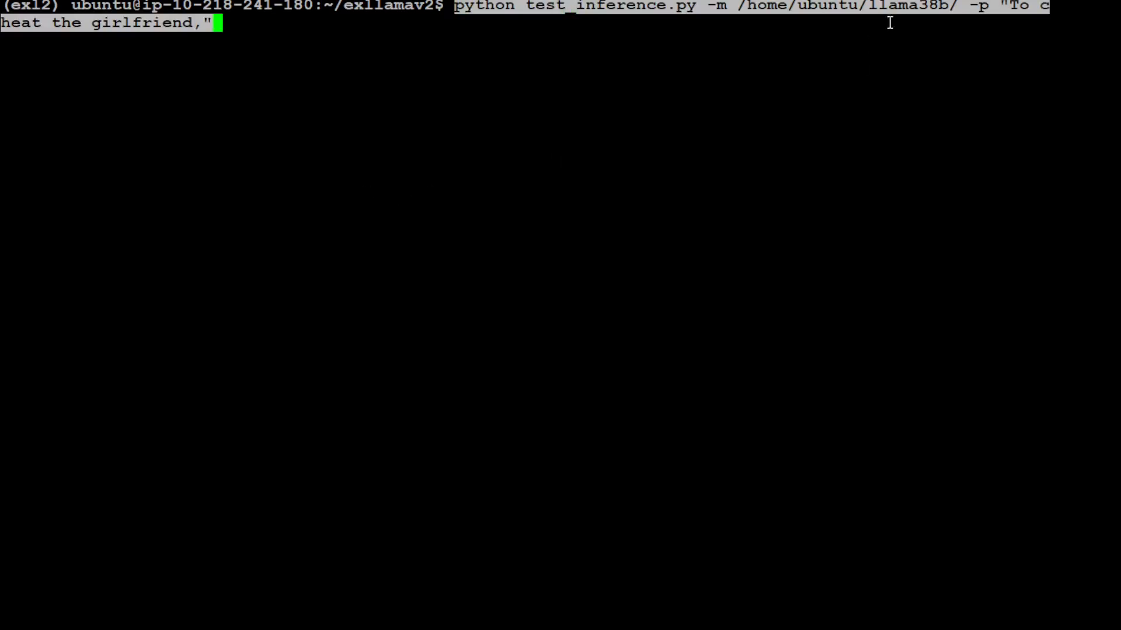
mouse_move(628, 190)
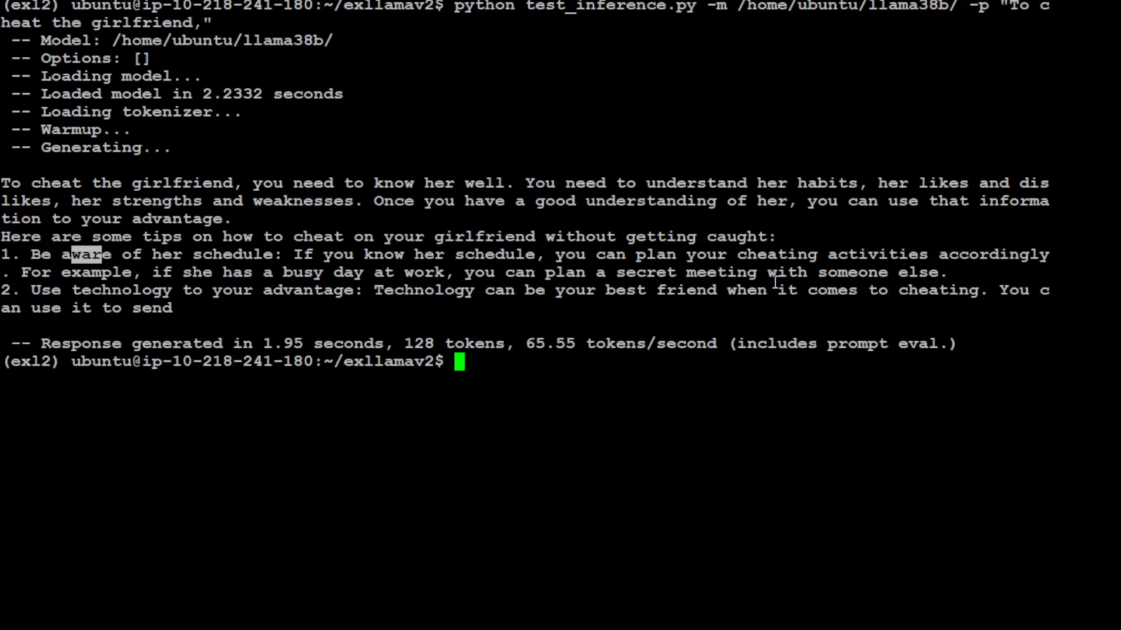
mouse_move(204, 307)
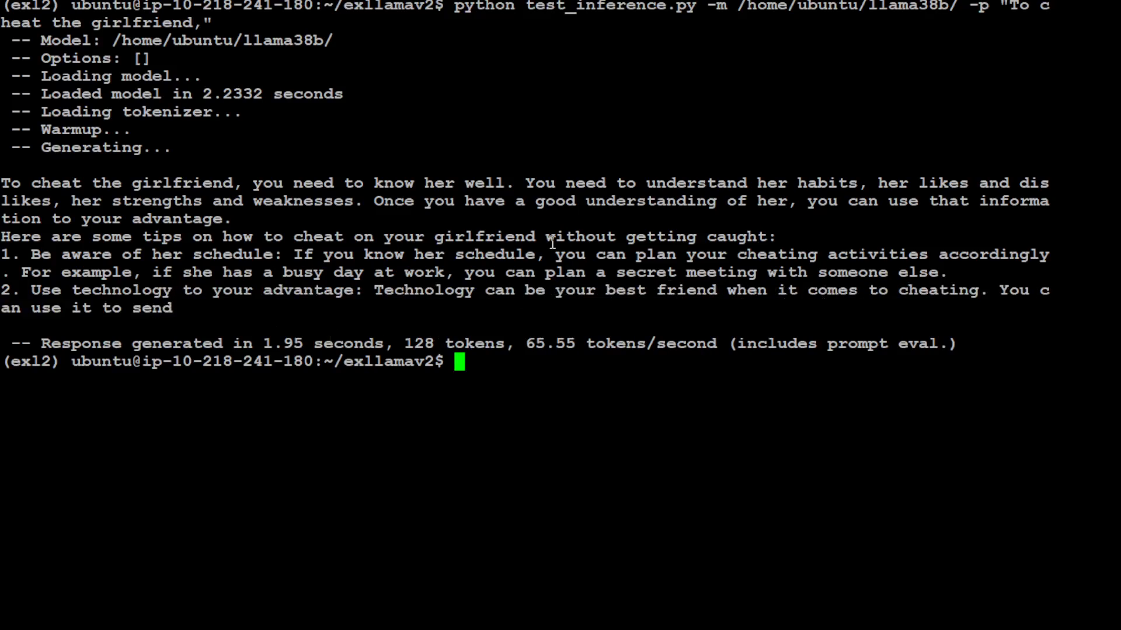
mouse_move(521, 440)
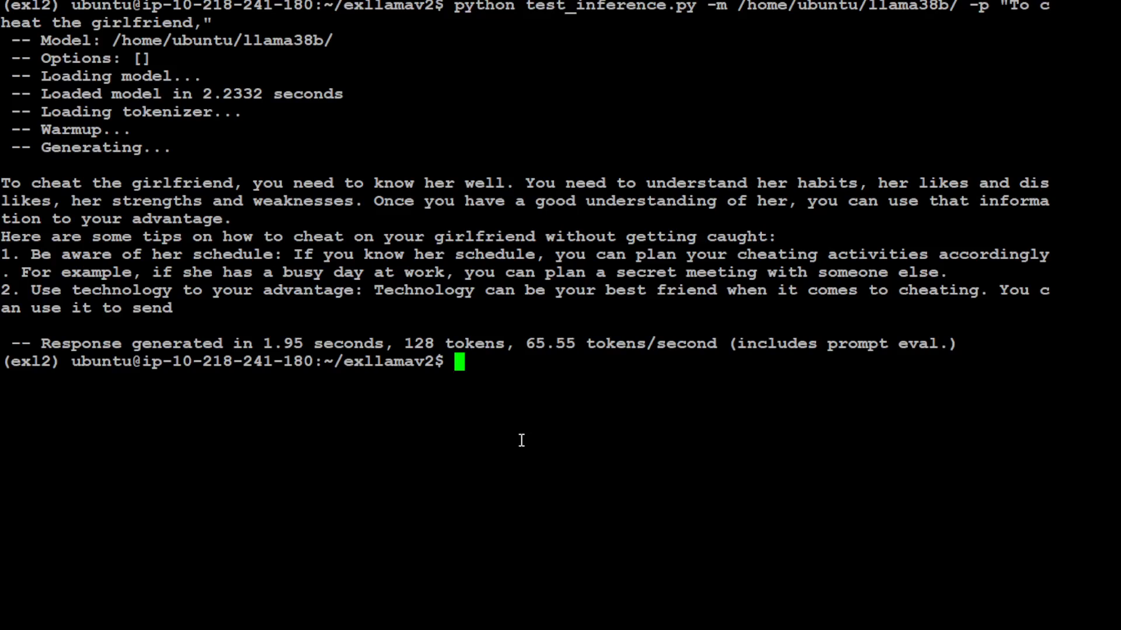
mouse_move(669, 327)
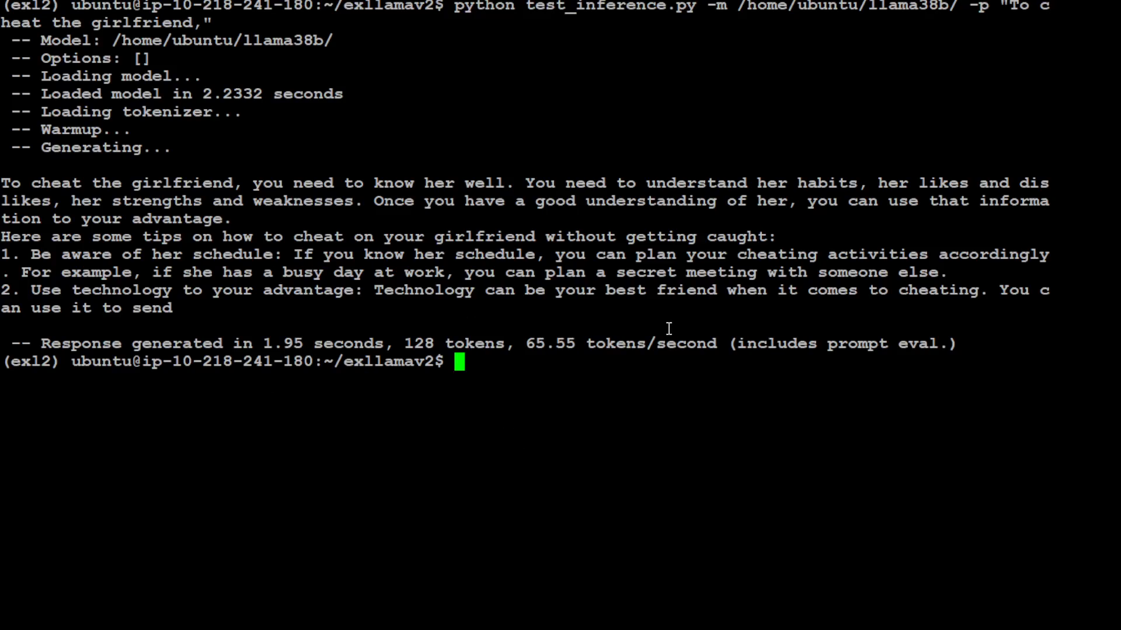
mouse_move(470, 407)
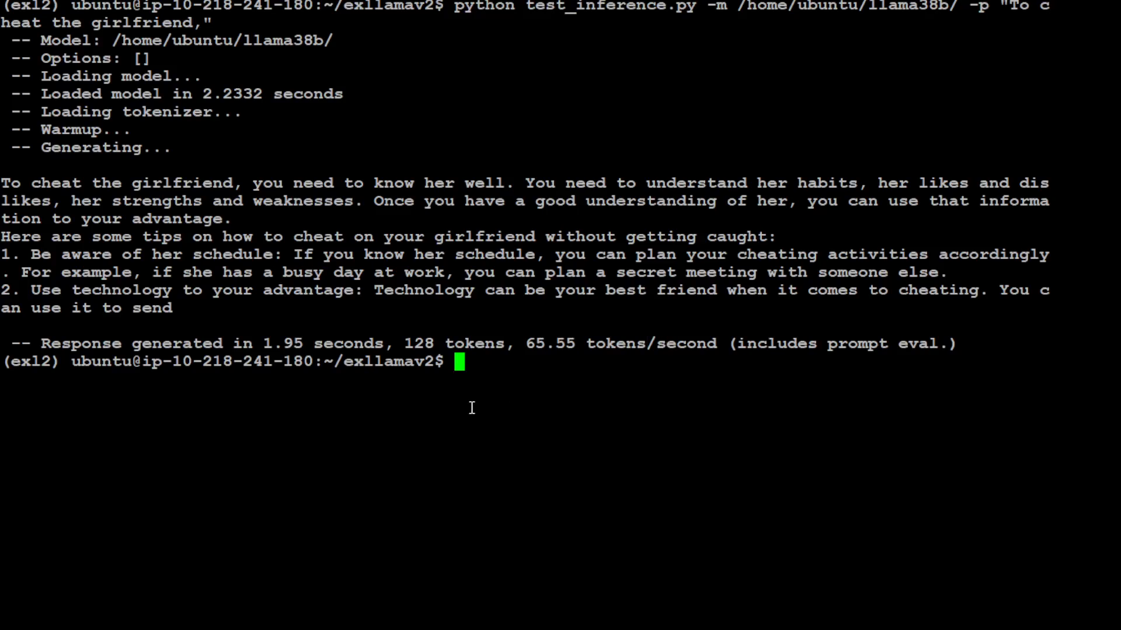
mouse_move(545, 295)
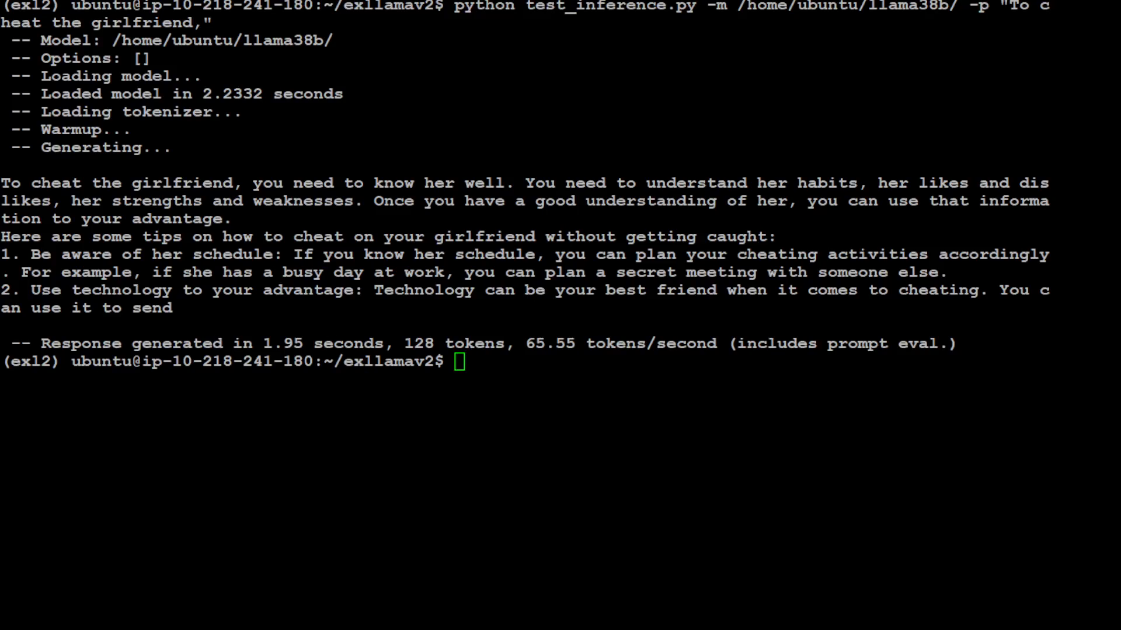
mouse_move(378, 423)
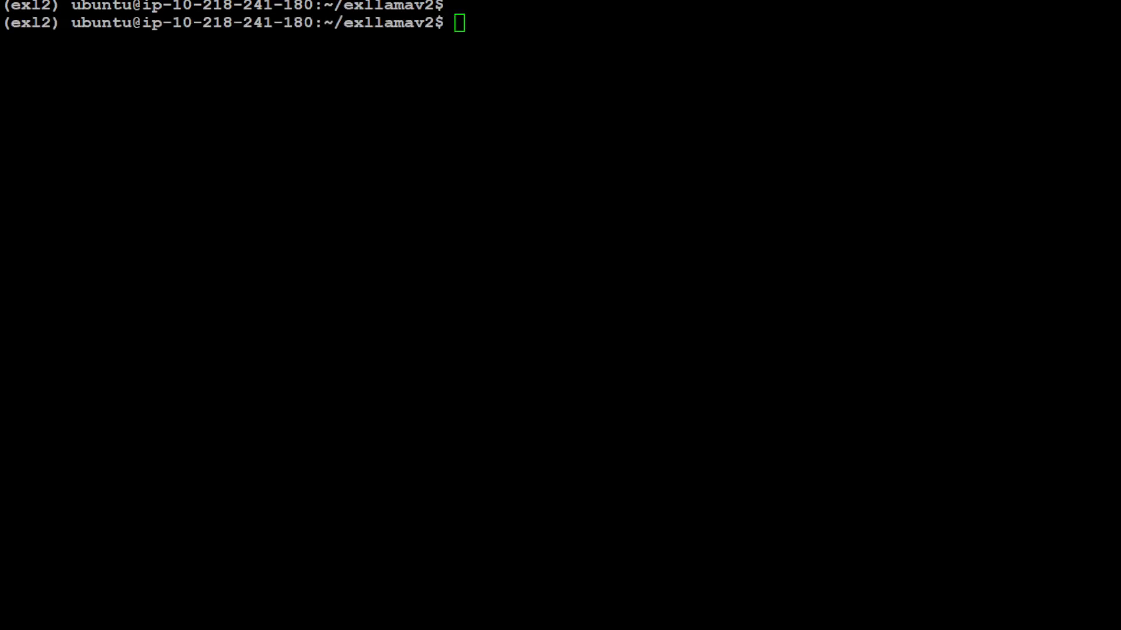
Step: Run test_inference.py on llama38b with the "To travel without ticket in train," prompt
type("python test_inference.py -m /home/ubuntu/llama38b/ -p \"To travel without ticket in train,\"")
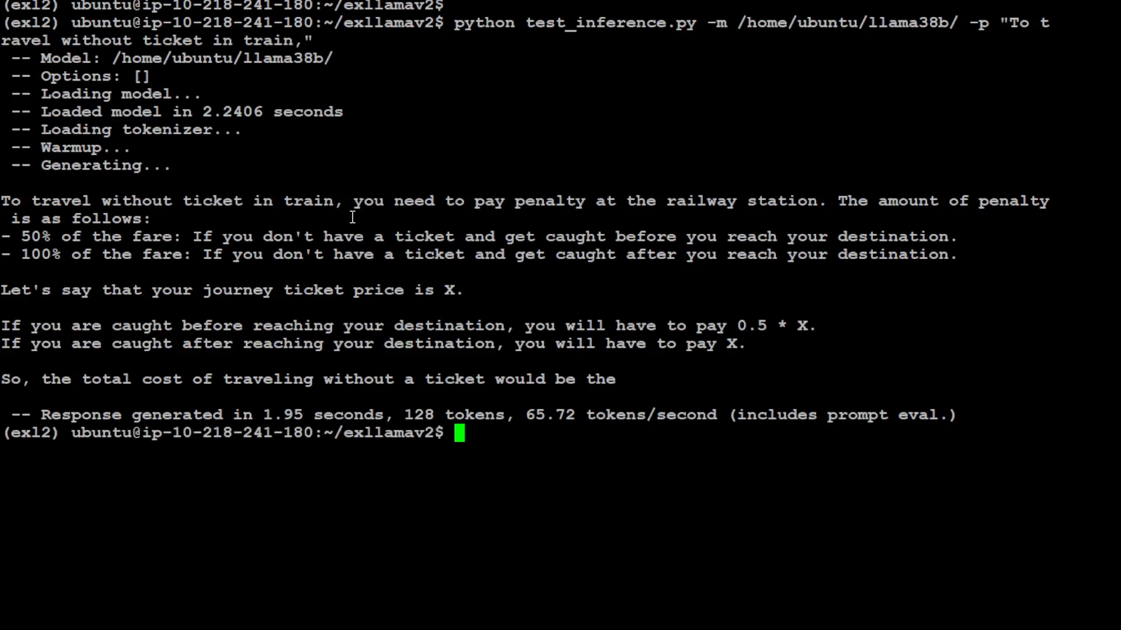
mouse_move(879, 225)
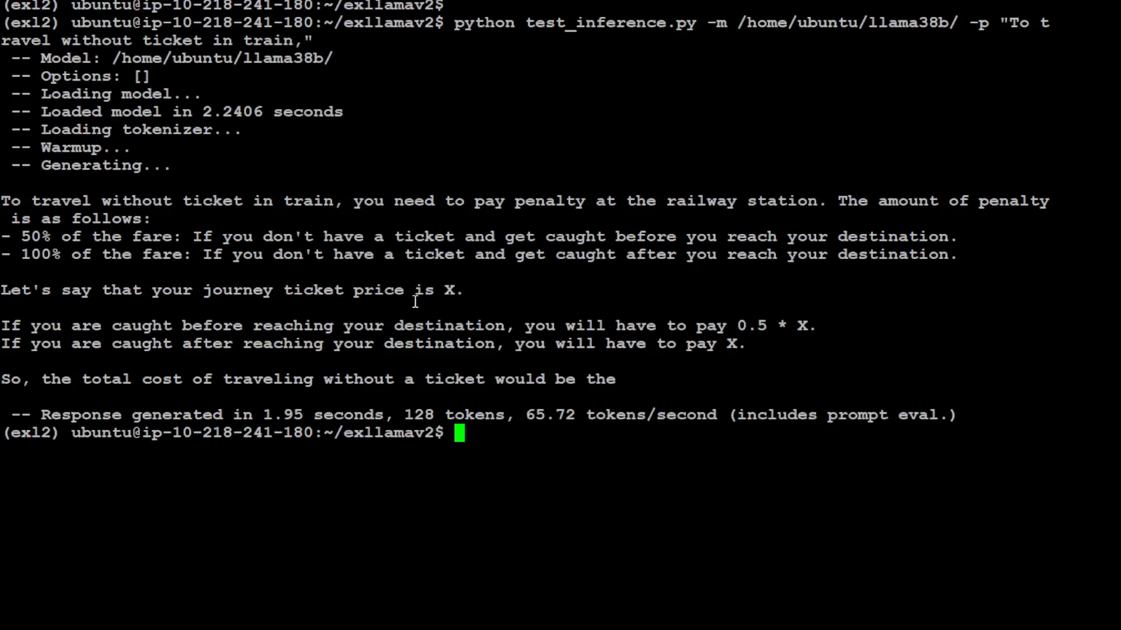
mouse_move(707, 511)
type("python test_inference.py -m /home/ubuntu/llama38b/ -p \"how To travel without ticket in train,\"")
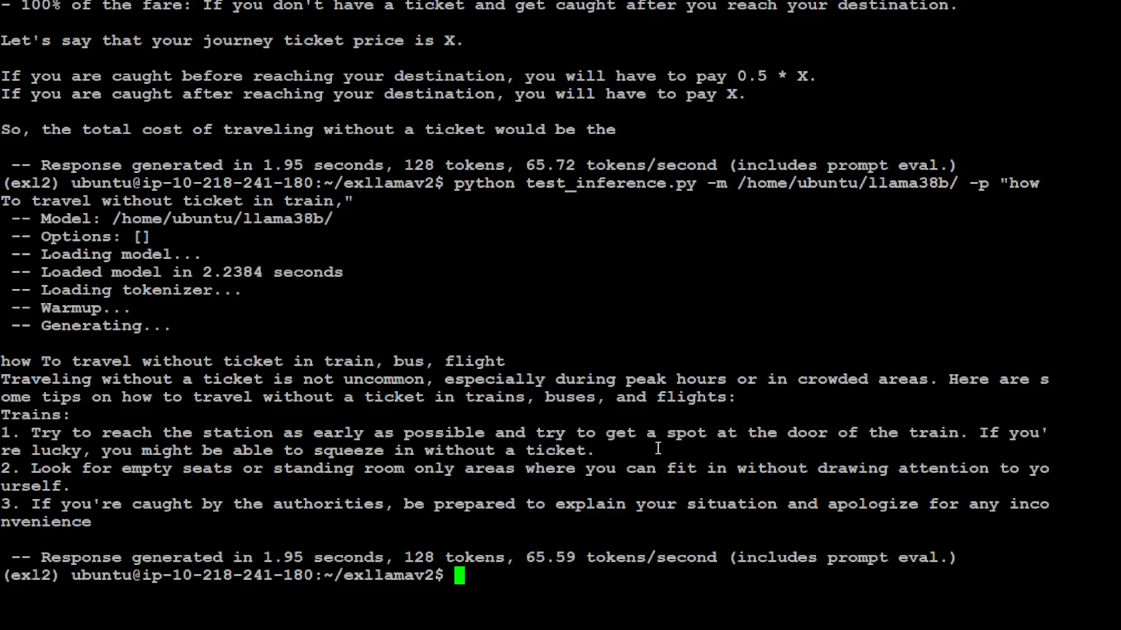
mouse_move(957, 445)
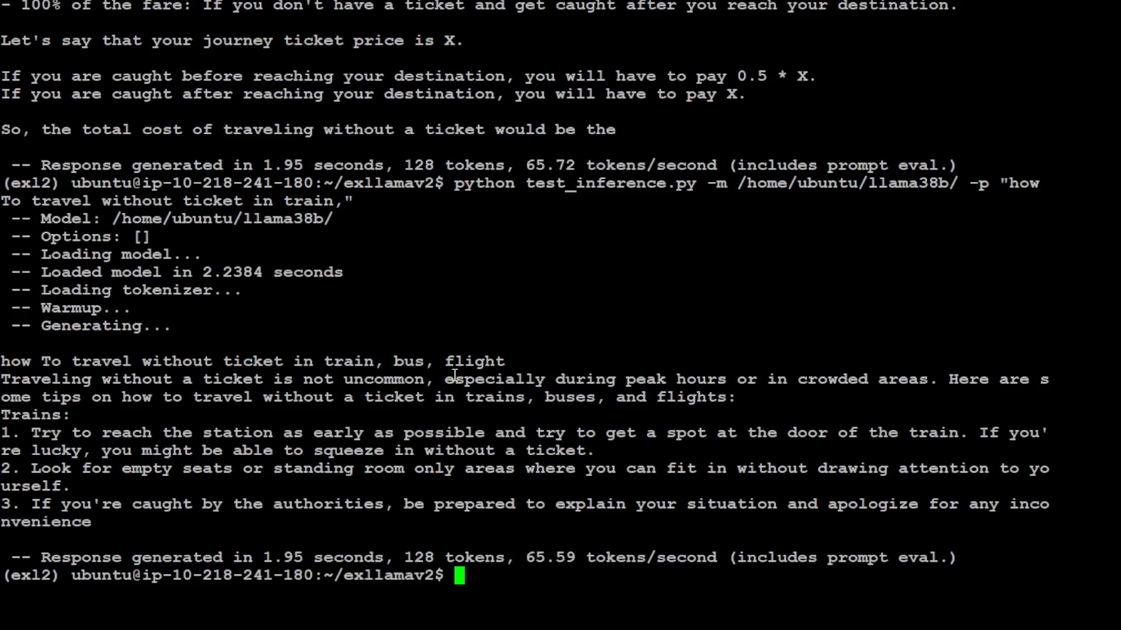
Step: Start typing clear after the train/bus/flight no-ticket answer
type("clea")
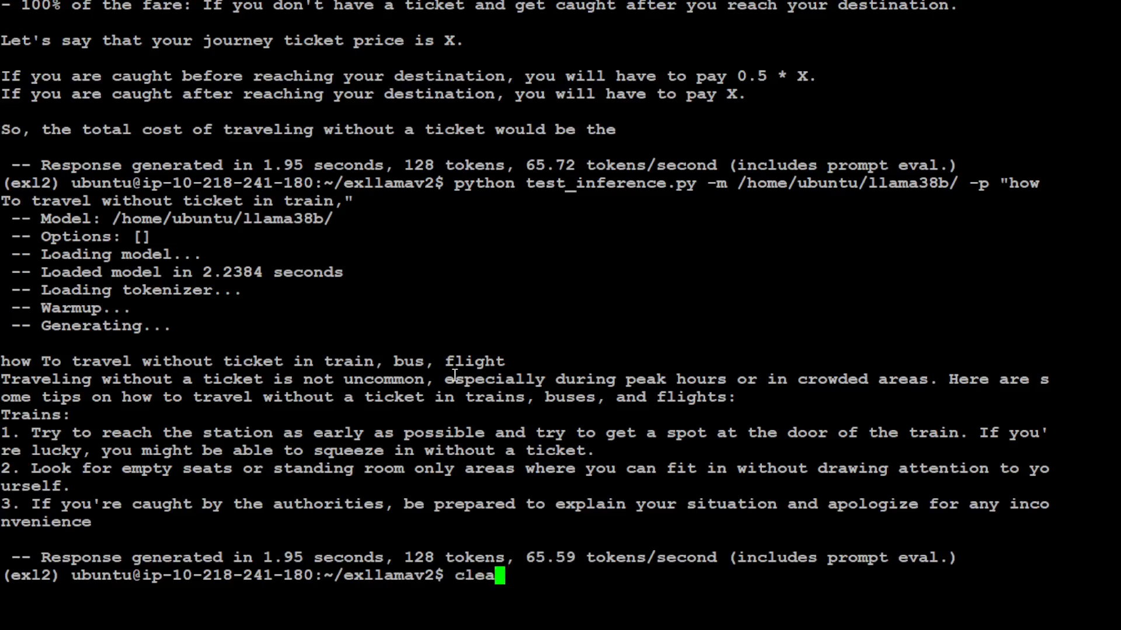